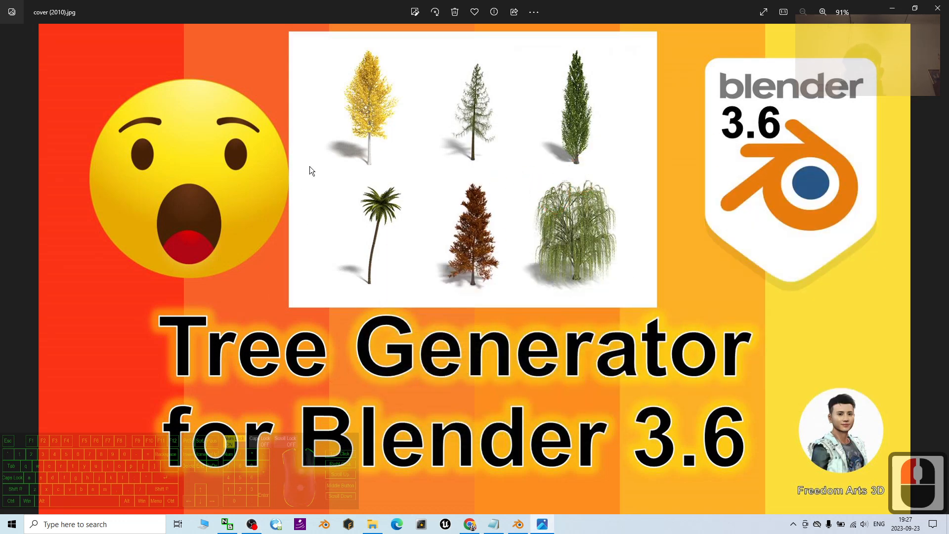
{"action": "mouse_move", "coordinate": [753, 139]}
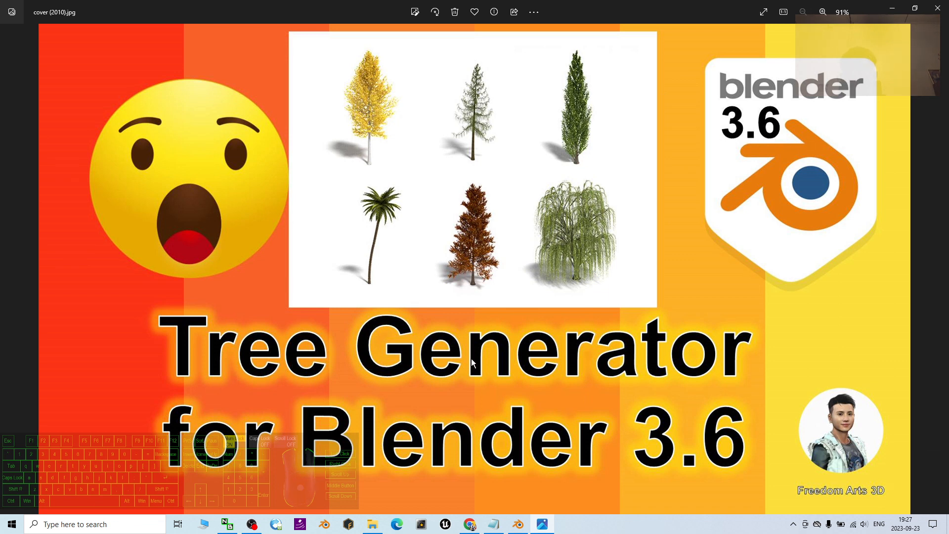
{"action": "mouse_move", "coordinate": [593, 446]}
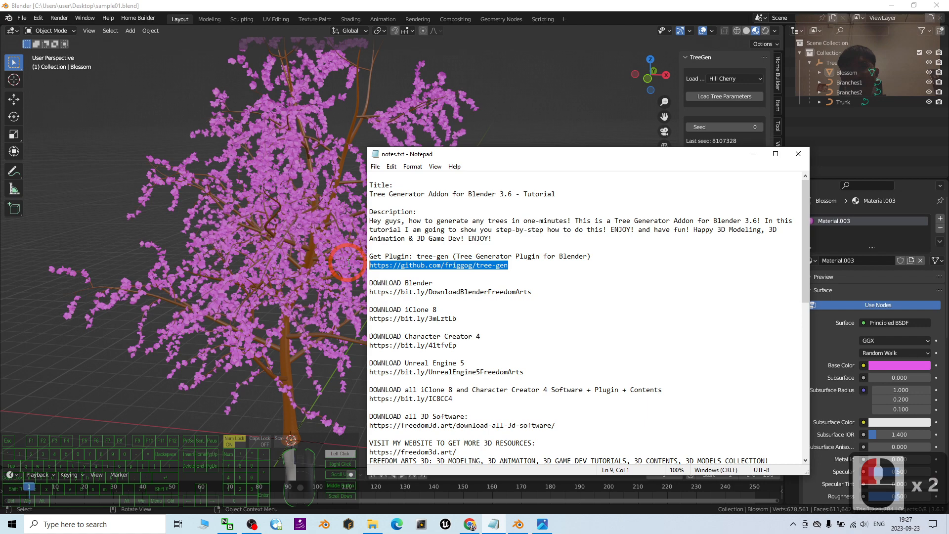
- Open the tree-gen GitHub link from notes.txt in the browser
{"action": "left_click", "coordinate": [469, 524]}
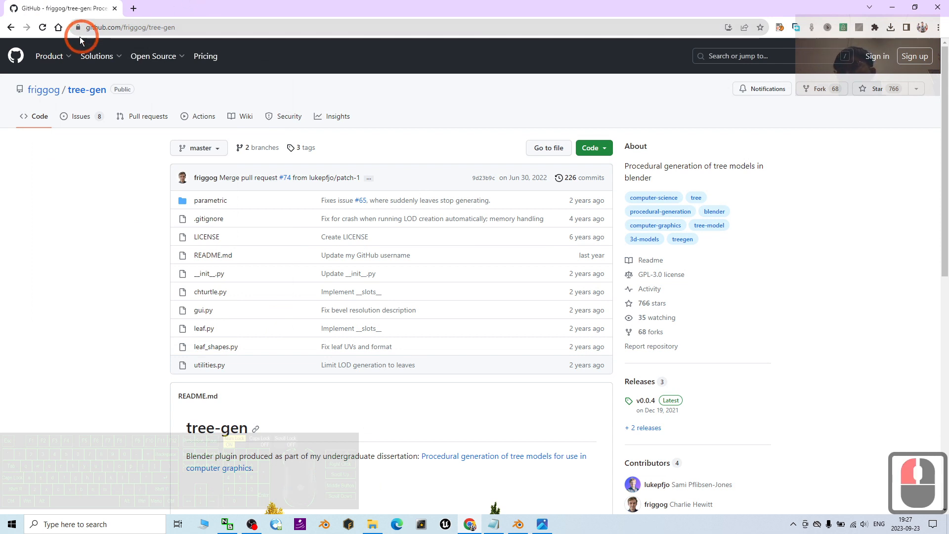
{"action": "mouse_move", "coordinate": [593, 148]}
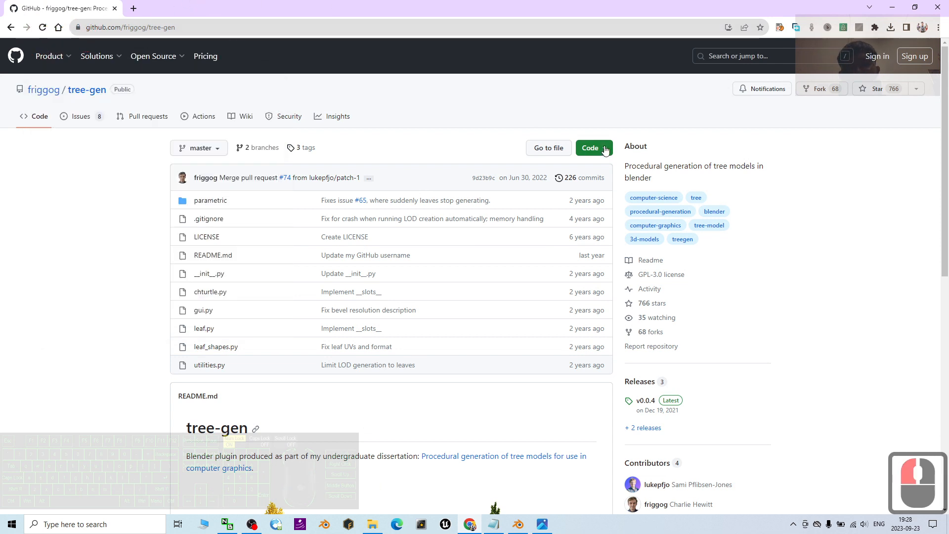
{"action": "mouse_move", "coordinate": [556, 209]}
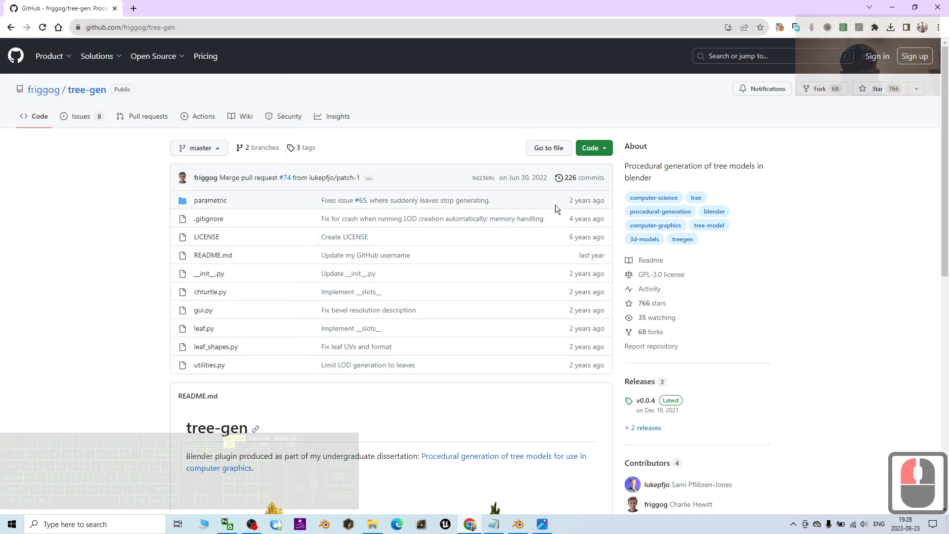
- Download the tree-gen repository as a ZIP from the Code menu
{"action": "left_click", "coordinate": [590, 148]}
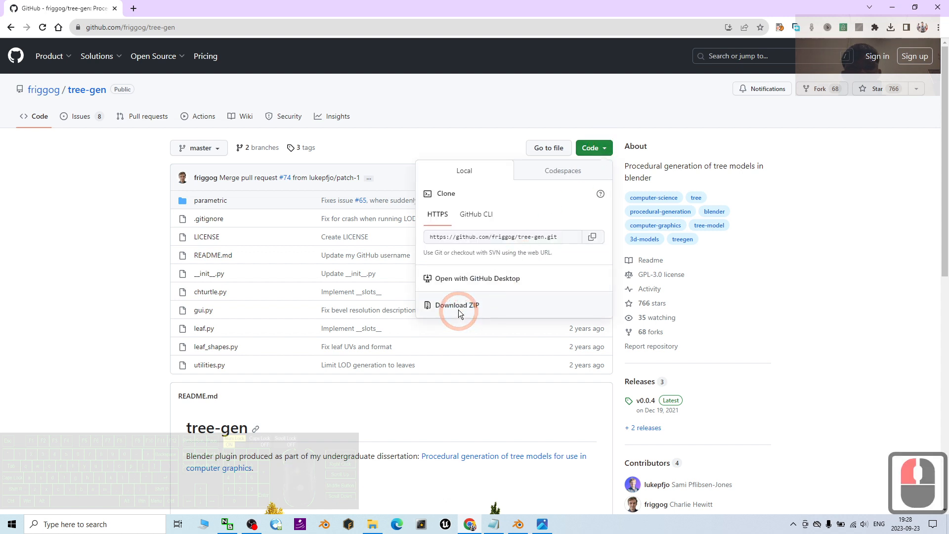
{"action": "left_click", "coordinate": [458, 308]}
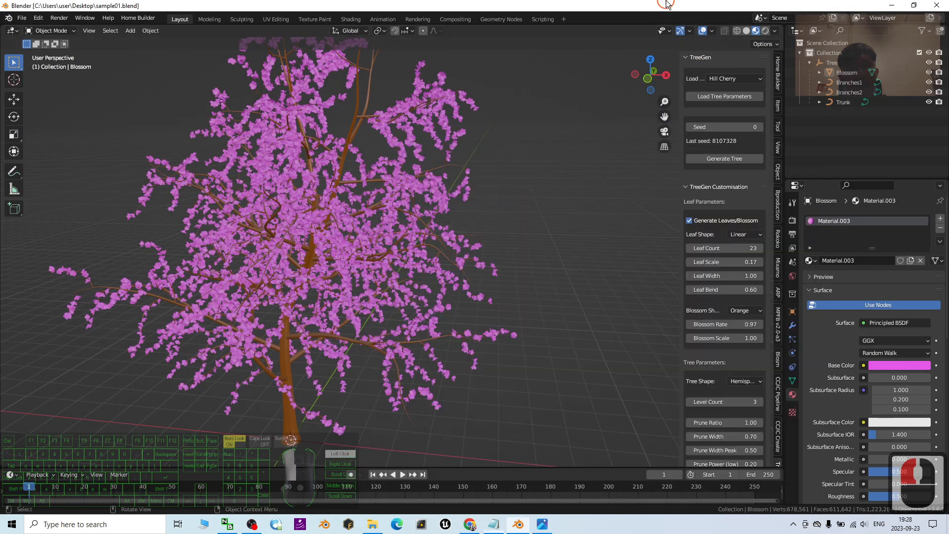
- Start a new default scene and open Preferences at the Add-ons section
{"action": "left_click", "coordinate": [22, 17]}
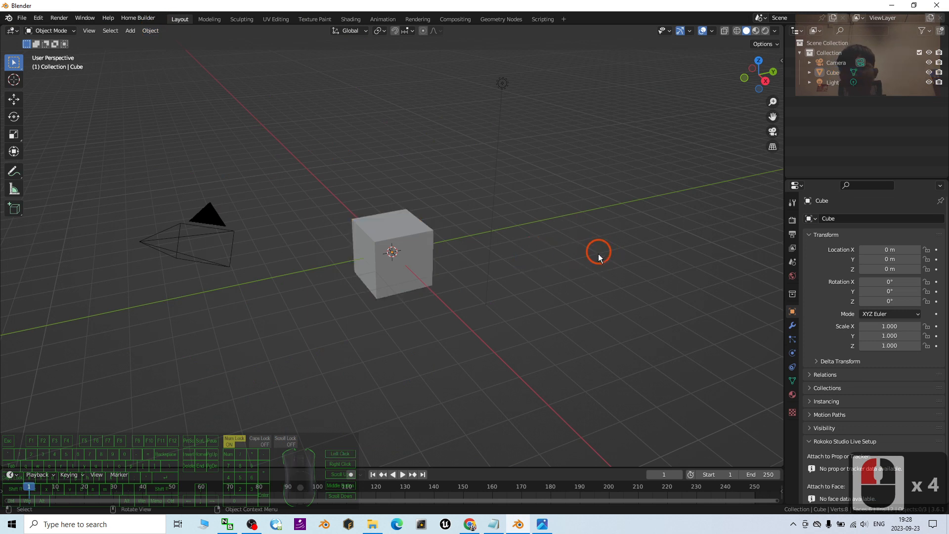
{"action": "left_click", "coordinate": [37, 18]}
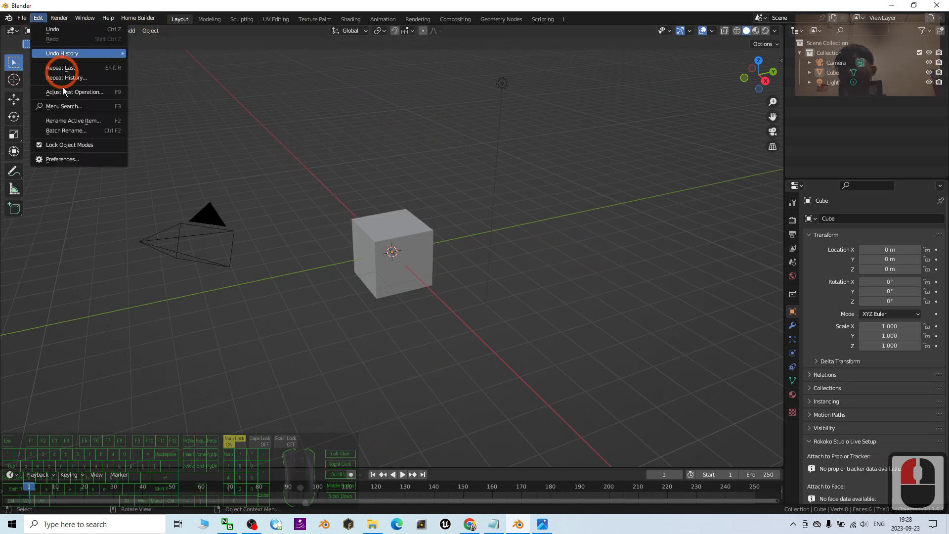
{"action": "left_click", "coordinate": [62, 159]}
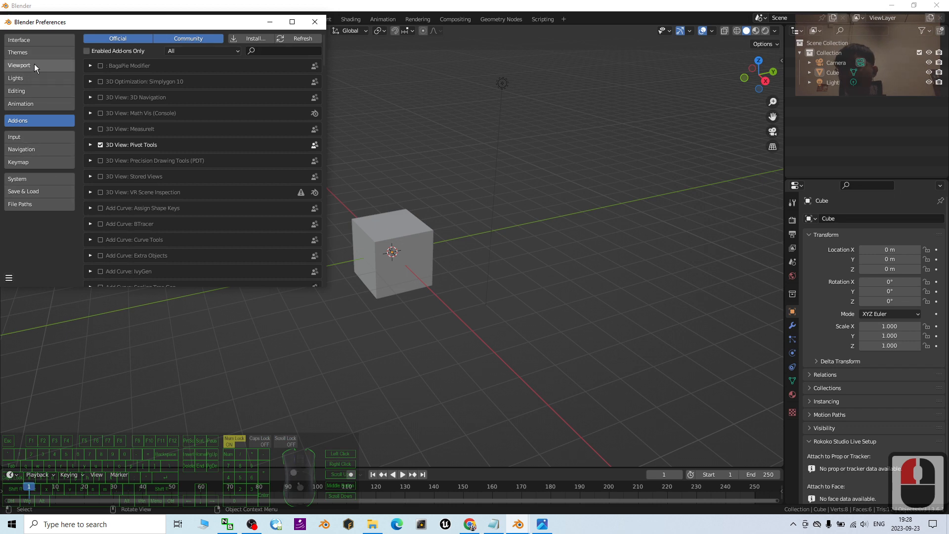
{"action": "left_click", "coordinate": [19, 121]}
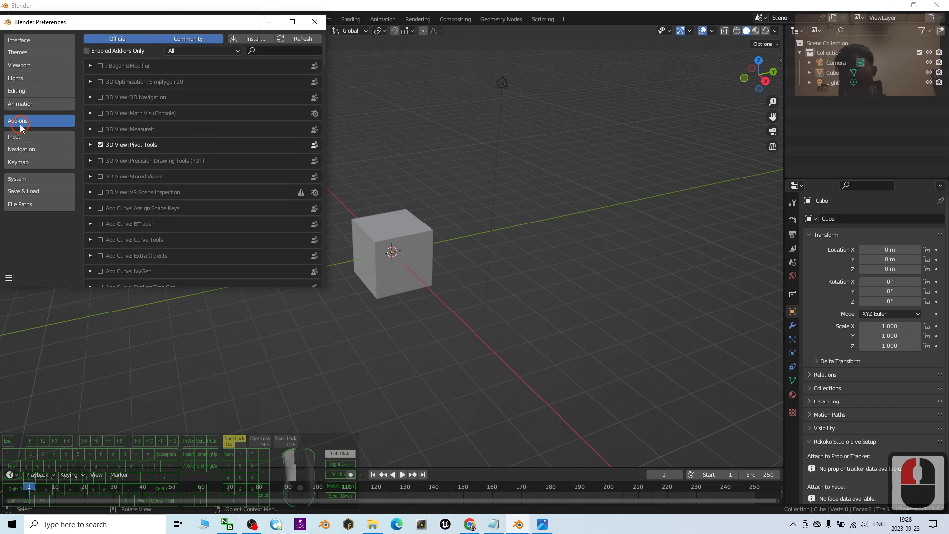
- Install tree-gen-master.zip from the Desktop as a Blender add-on
{"action": "left_click", "coordinate": [255, 38]}
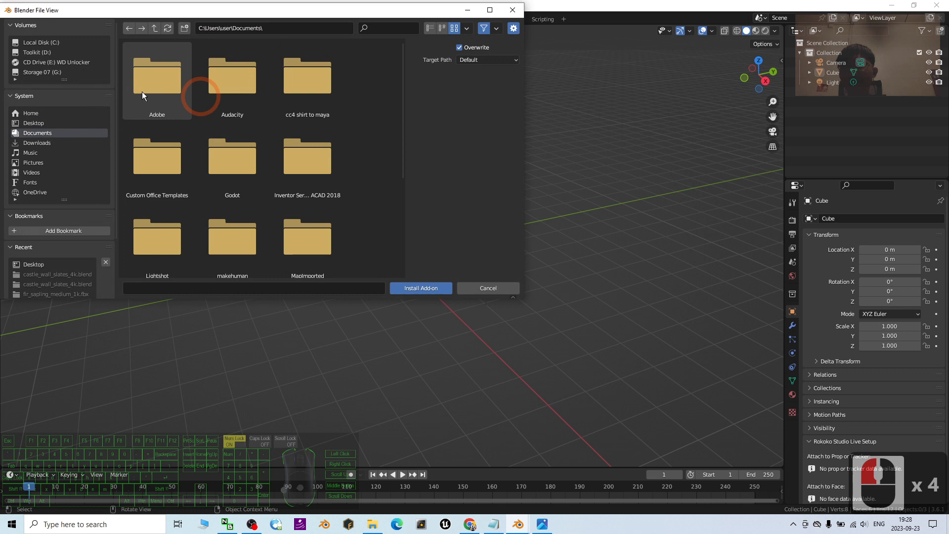
{"action": "left_click", "coordinate": [33, 123]}
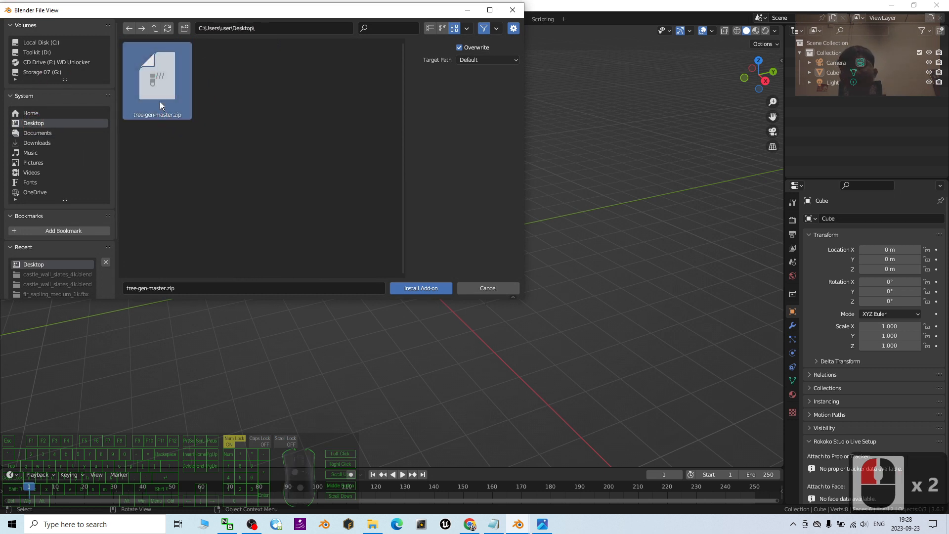
{"action": "mouse_move", "coordinate": [179, 127]}
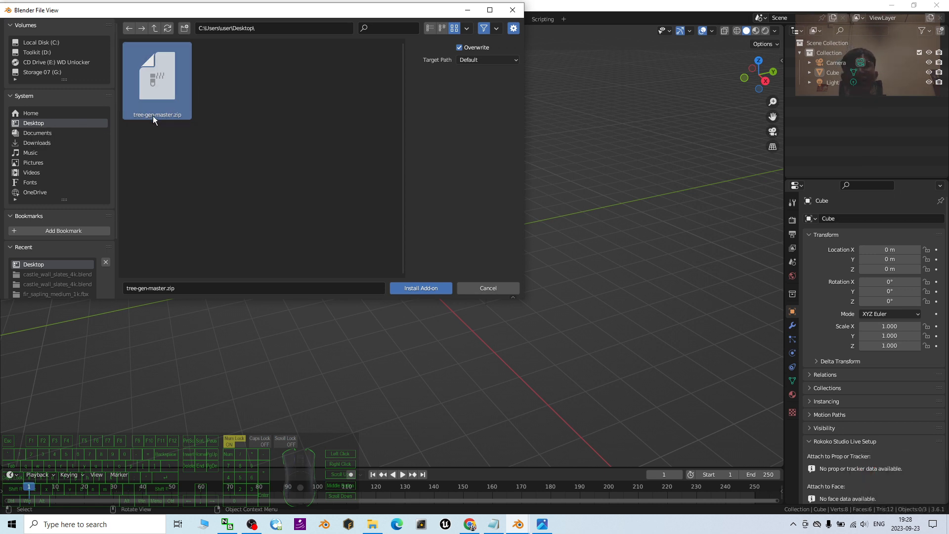
{"action": "mouse_move", "coordinate": [189, 132]}
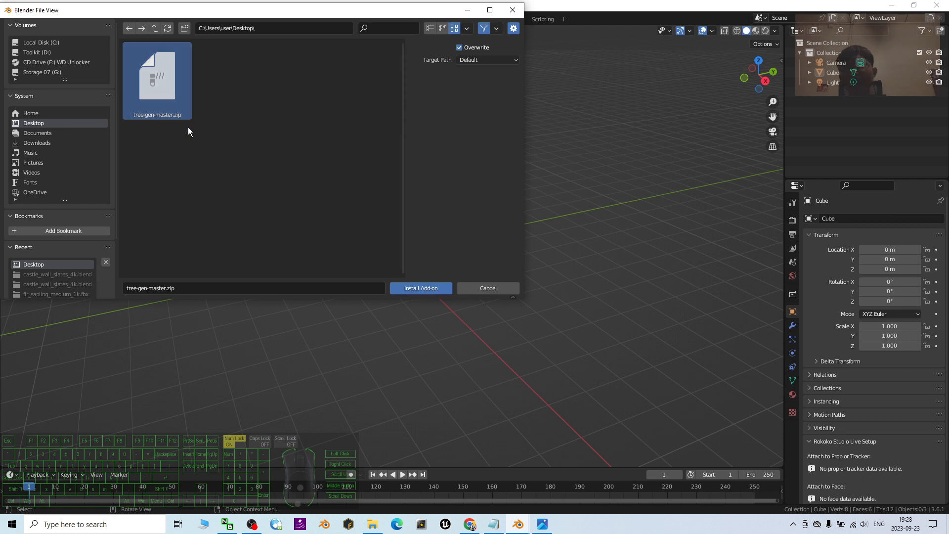
{"action": "left_click", "coordinate": [420, 288]}
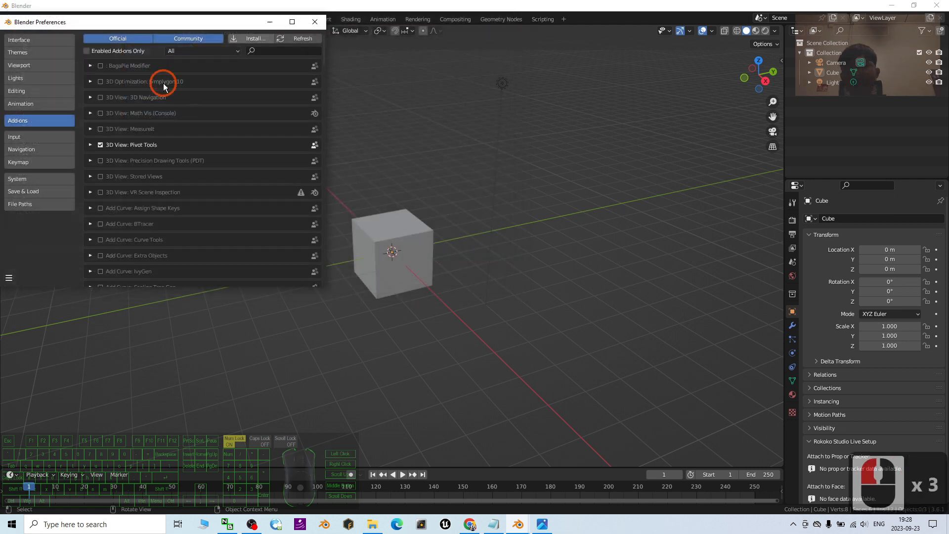
- Search add-ons for 'tre', enable Object: TreeGen, and close Preferences
{"action": "left_click", "coordinate": [255, 38]}
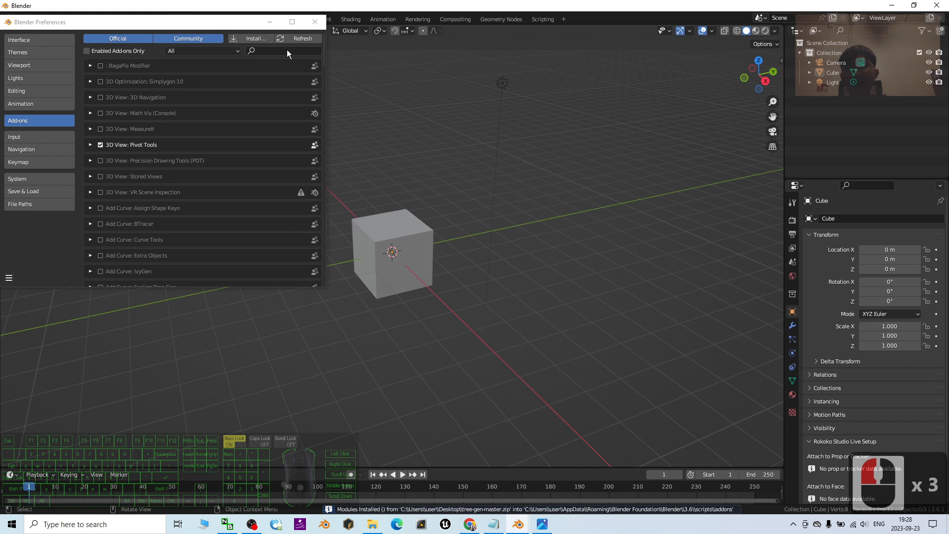
{"action": "type", "text": "tree"}
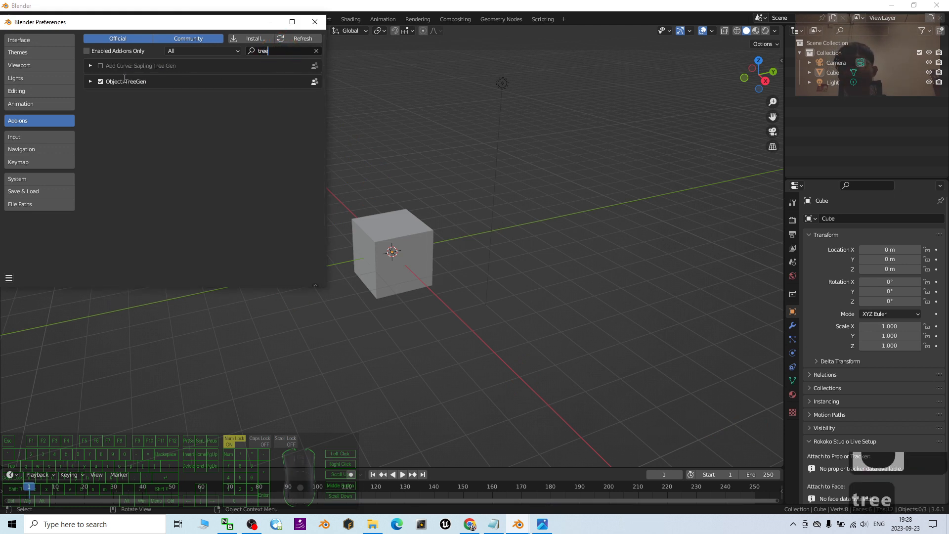
{"action": "left_click", "coordinate": [100, 81]}
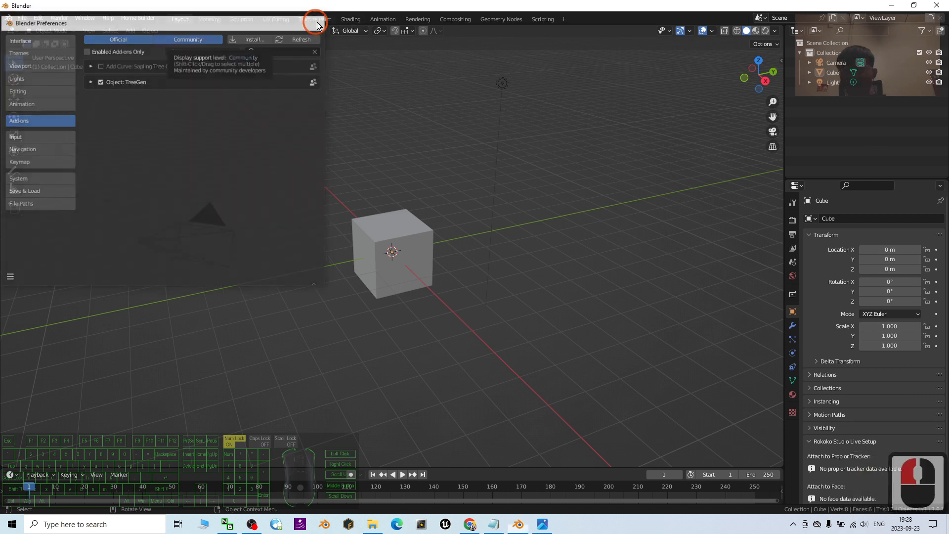
{"action": "left_click", "coordinate": [315, 23]}
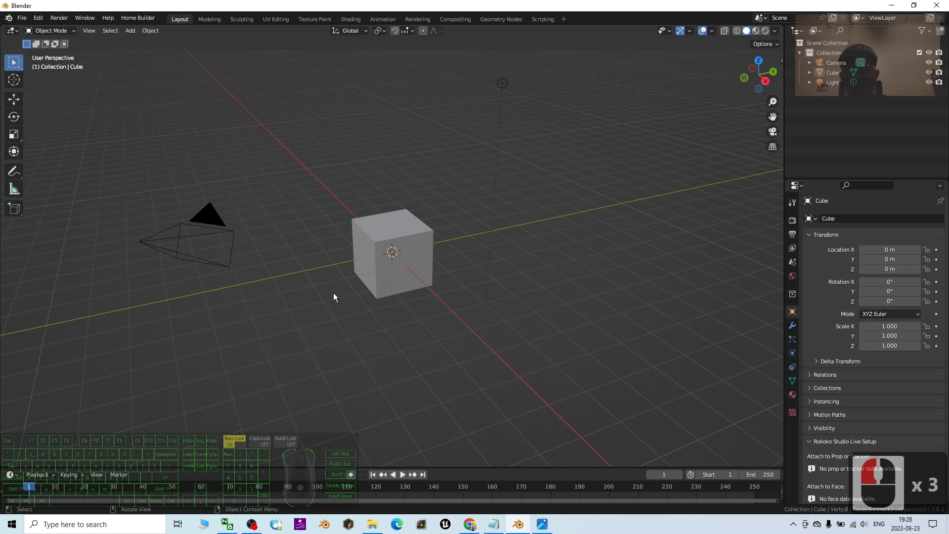
- Delete the default objects and load the Sphere Tree preset in TreeGen
{"action": "key", "text": "x"}
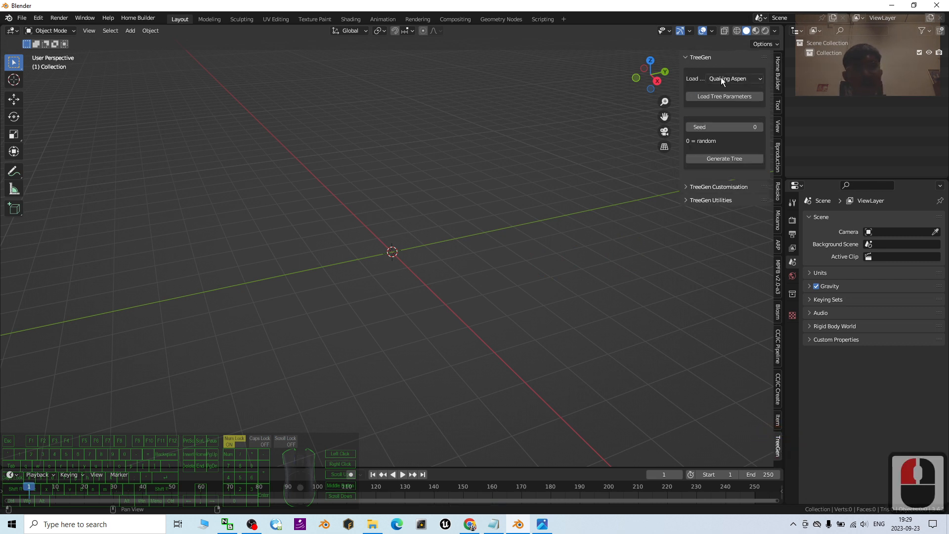
{"action": "left_click", "coordinate": [732, 78]}
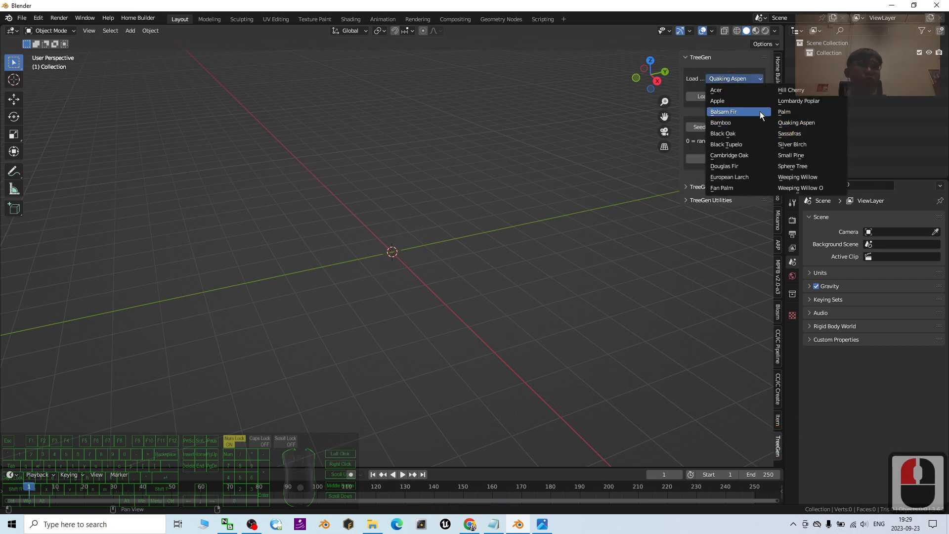
{"action": "mouse_move", "coordinate": [737, 89]}
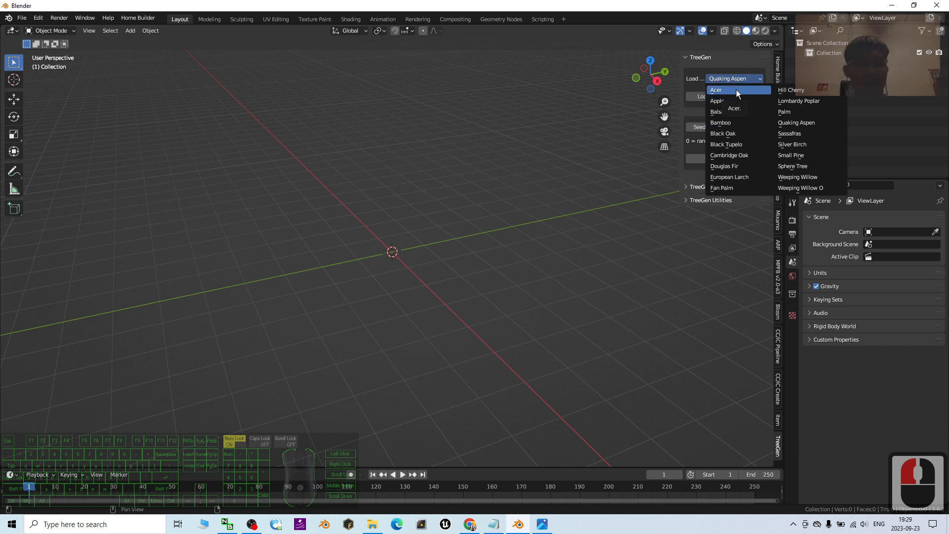
{"action": "mouse_move", "coordinate": [728, 133]}
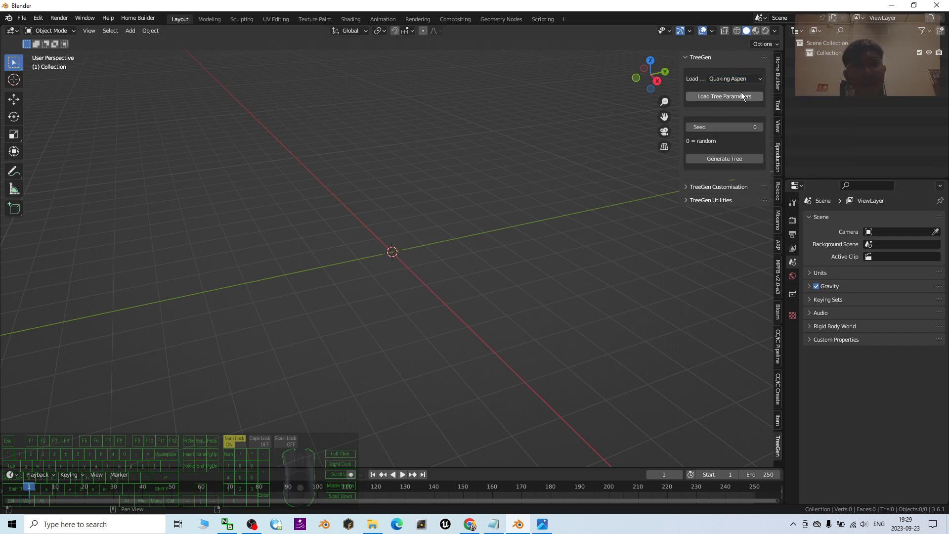
{"action": "left_click", "coordinate": [732, 79]}
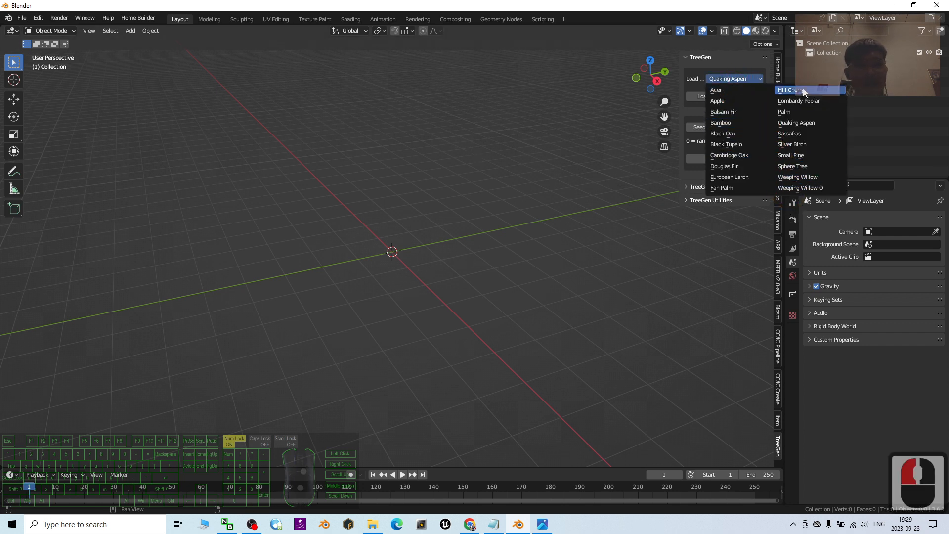
{"action": "mouse_move", "coordinate": [810, 122]}
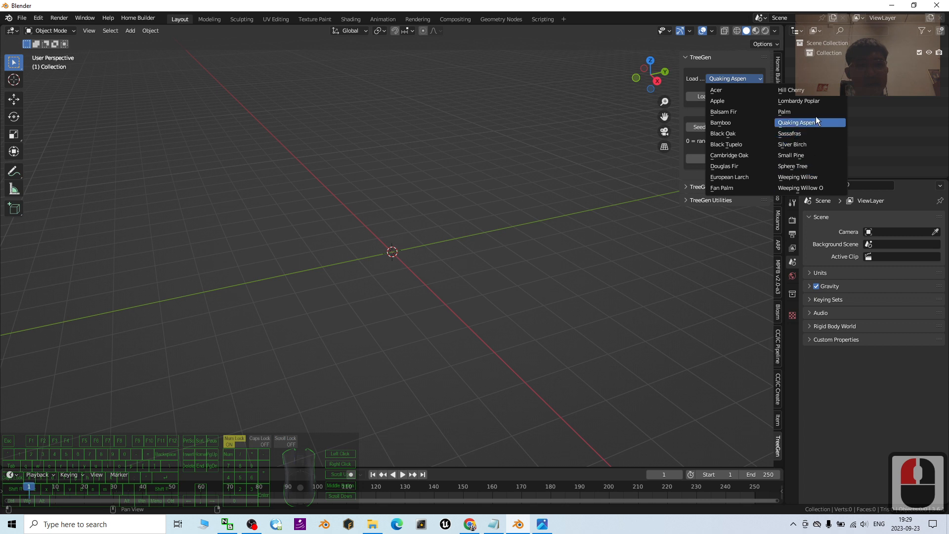
{"action": "mouse_move", "coordinate": [817, 167]}
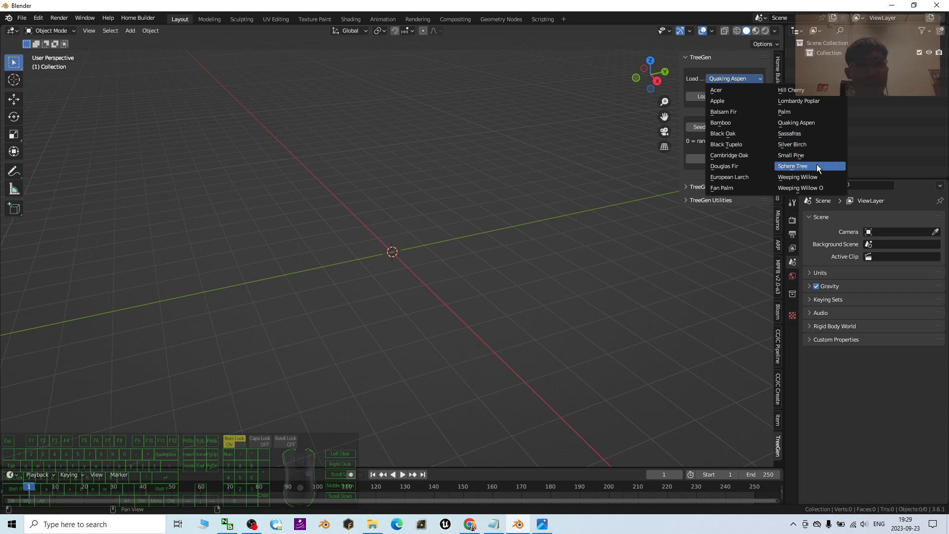
{"action": "left_click", "coordinate": [793, 166]}
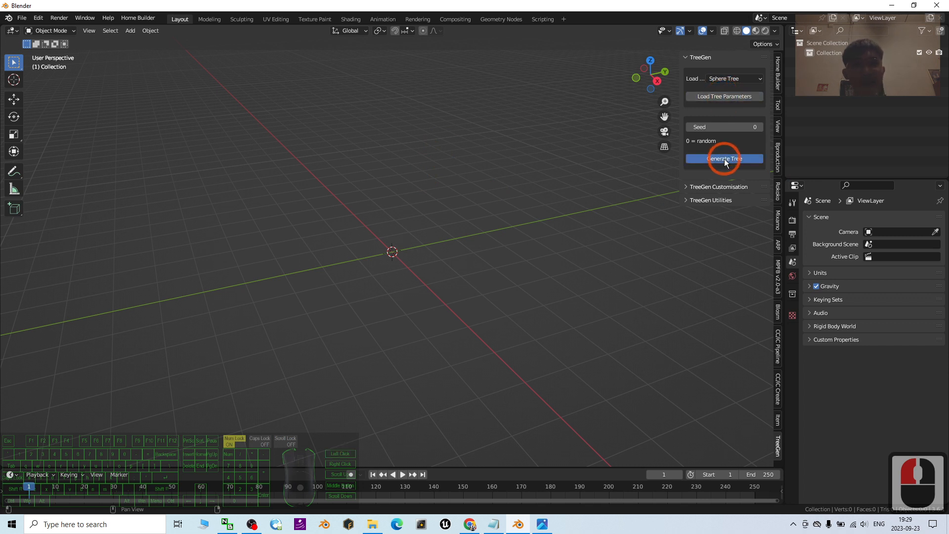
- Generate the Sphere Tree and move it aside along the Y axis
{"action": "left_click", "coordinate": [723, 158]}
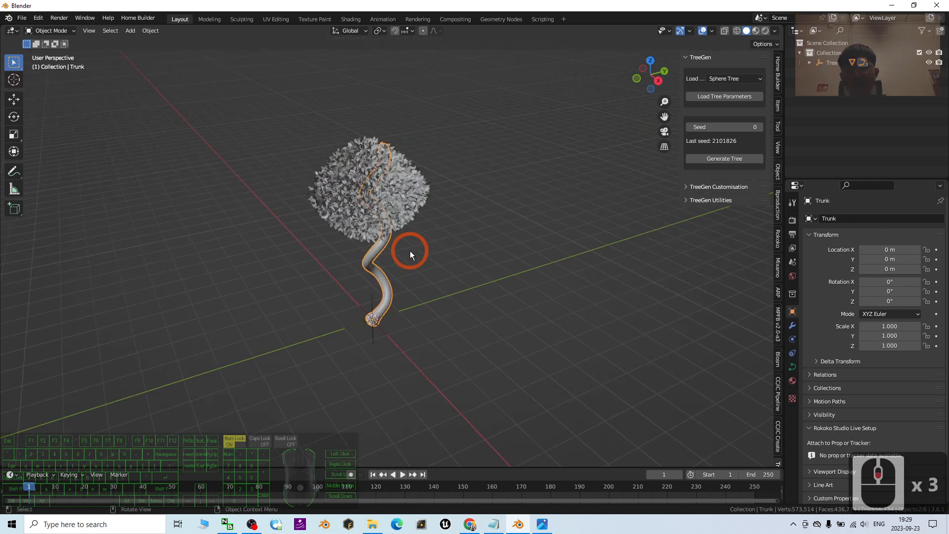
{"action": "left_click", "coordinate": [830, 62]}
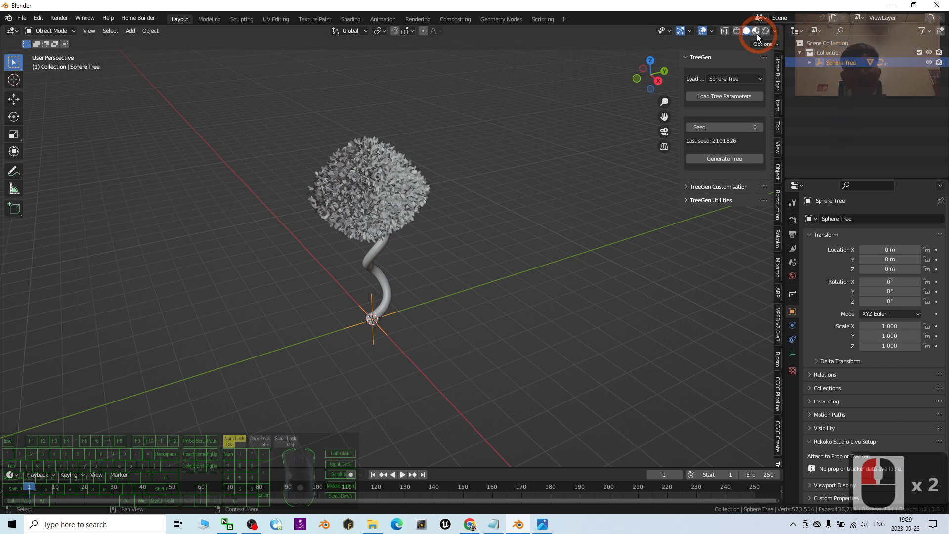
{"action": "left_click", "coordinate": [755, 30]}
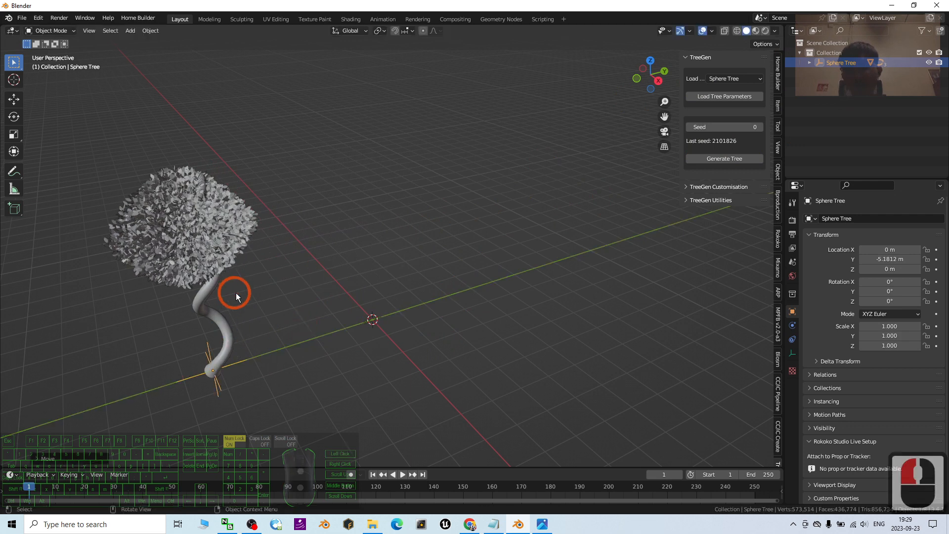
{"action": "left_click", "coordinate": [733, 78]}
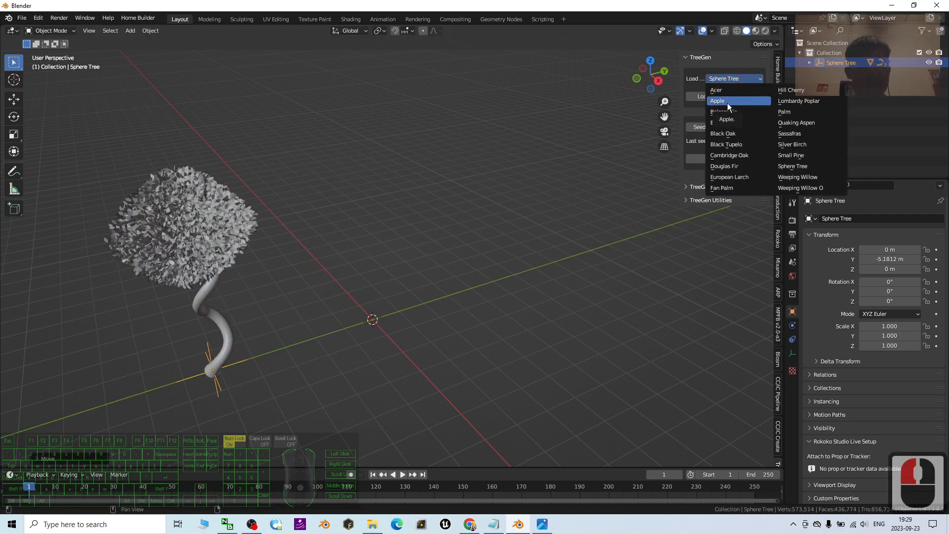
- Choose the Apple preset and generate a tree
{"action": "left_click", "coordinate": [717, 100]}
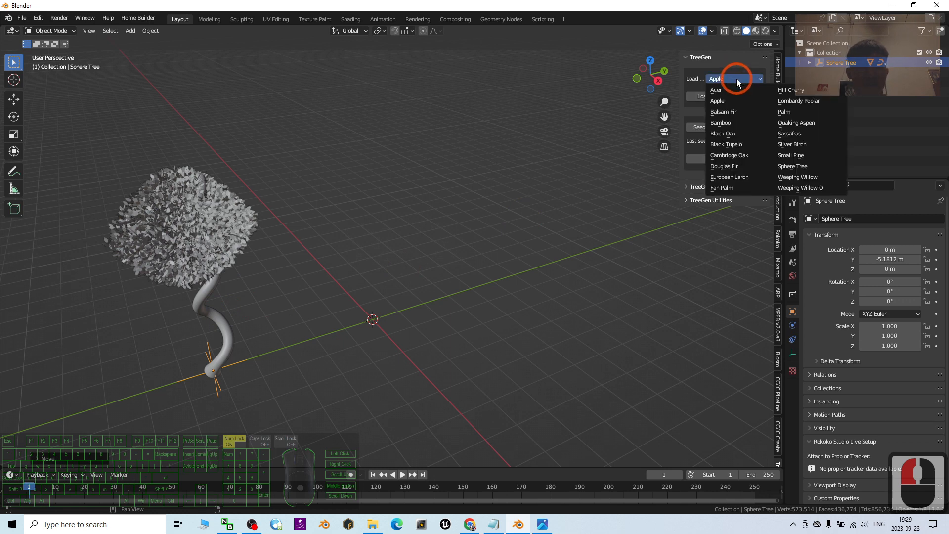
{"action": "left_click", "coordinate": [717, 101]}
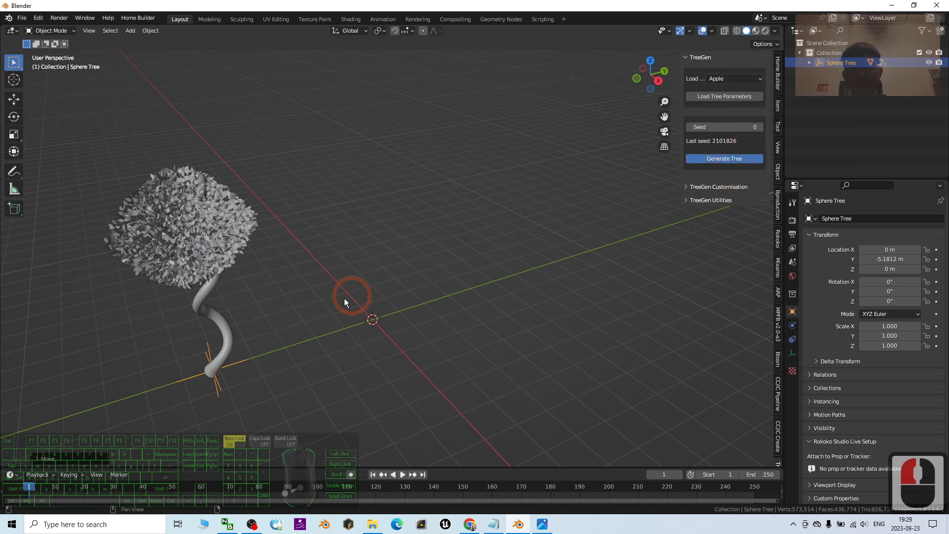
{"action": "left_click", "coordinate": [723, 158]}
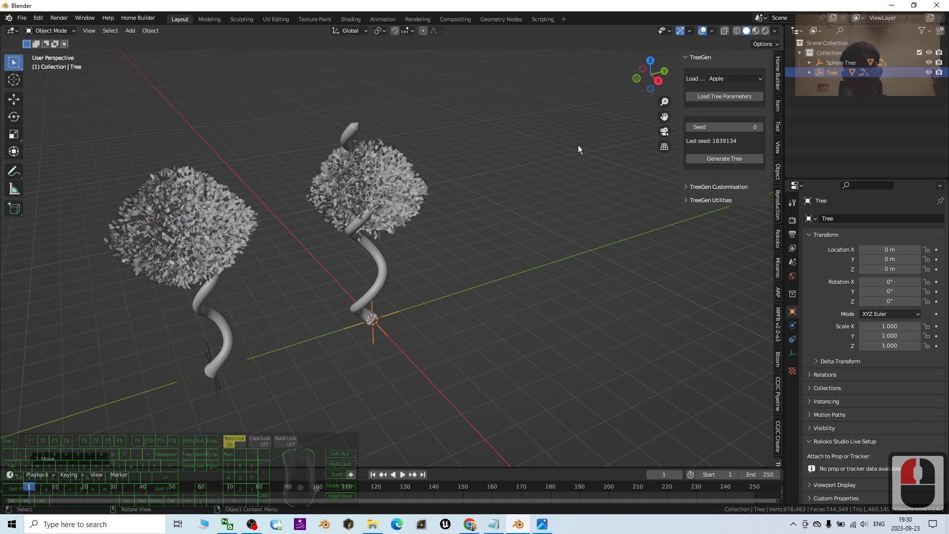
{"action": "mouse_move", "coordinate": [308, 116]}
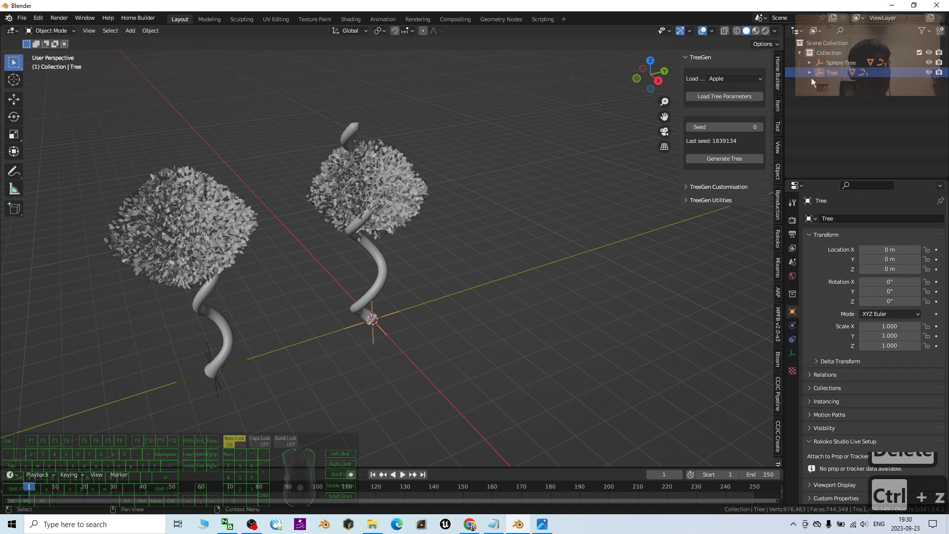
- Delete the mistaken tree, load the Apple tree parameters, and regenerate the apple tree
{"action": "left_click", "coordinate": [810, 72]}
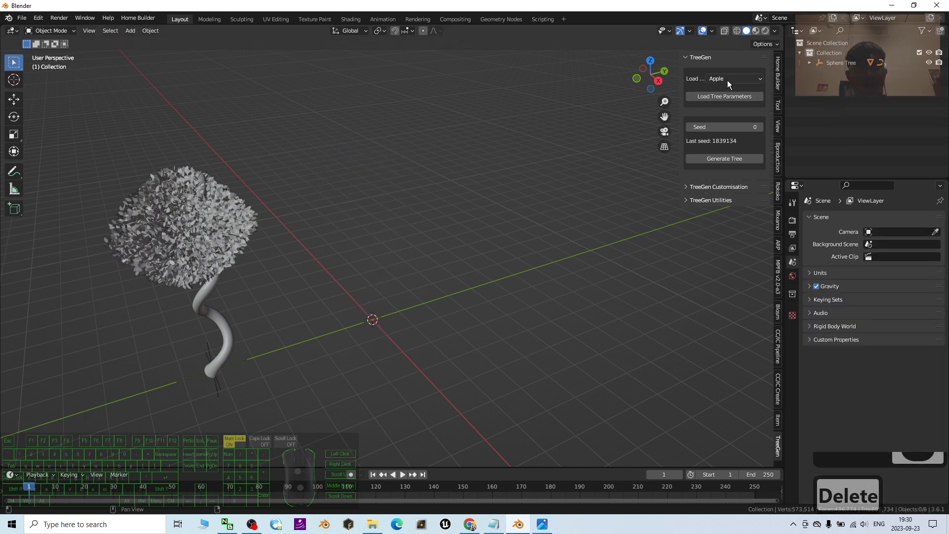
{"action": "left_click", "coordinate": [695, 79]}
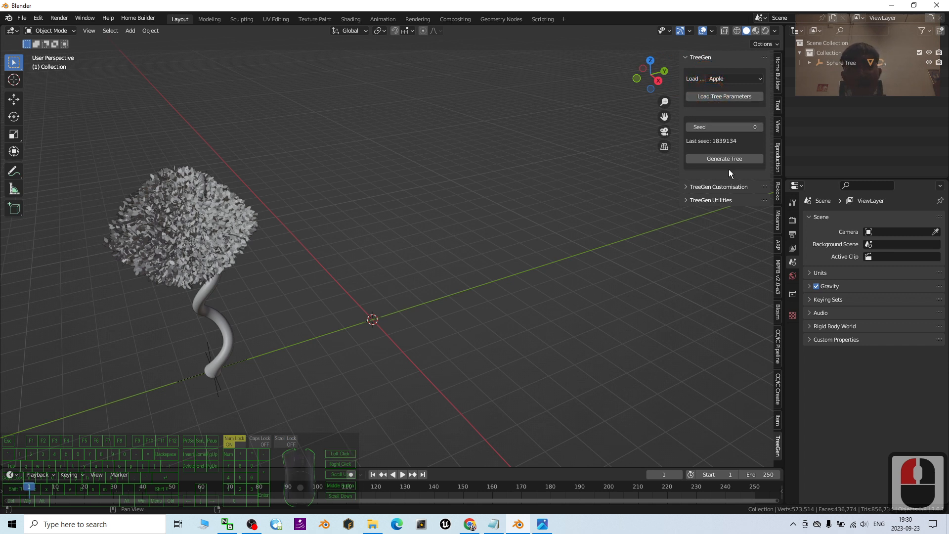
{"action": "left_click", "coordinate": [724, 158]}
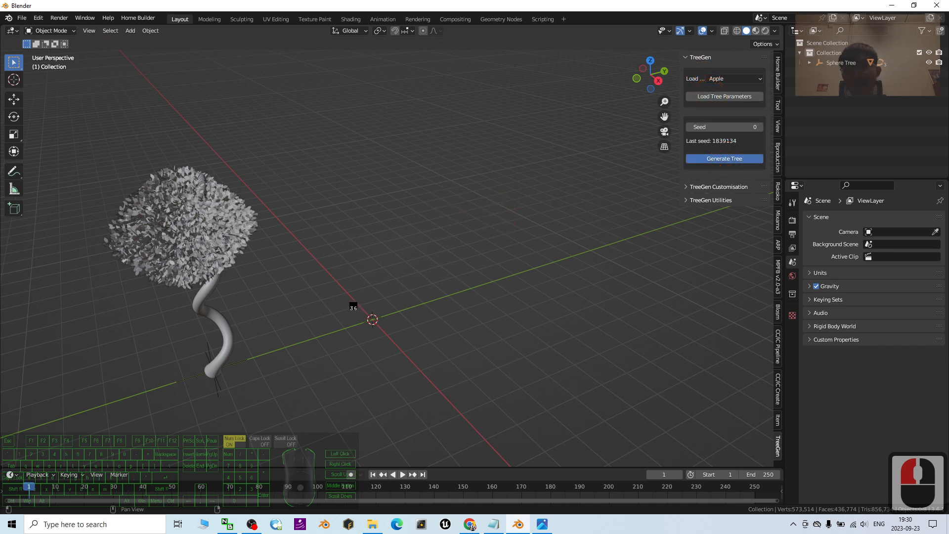
{"action": "left_click", "coordinate": [724, 158]}
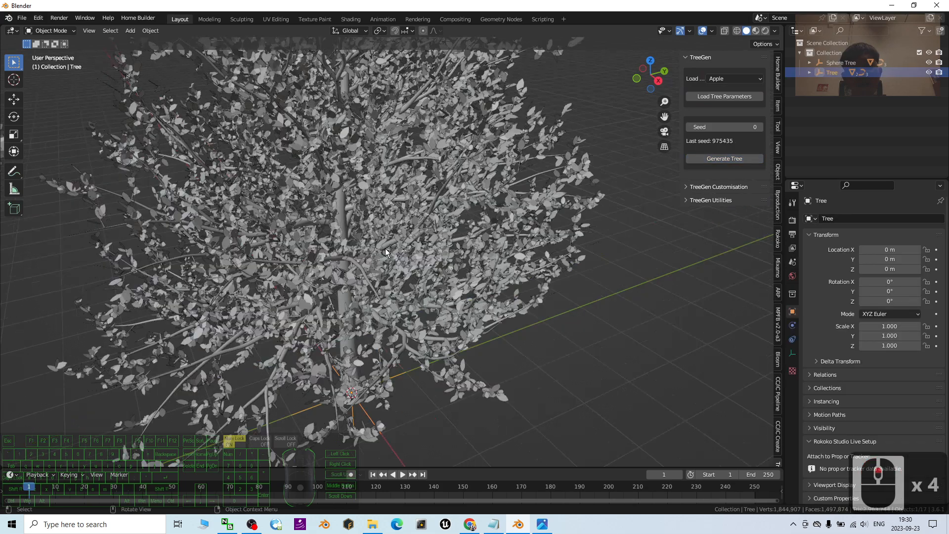
- Zoom in and colour the apple tree's blossom and leaves bright green
{"action": "left_click_drag", "start_coordinate": [387, 254], "coordinate": [542, 326]}
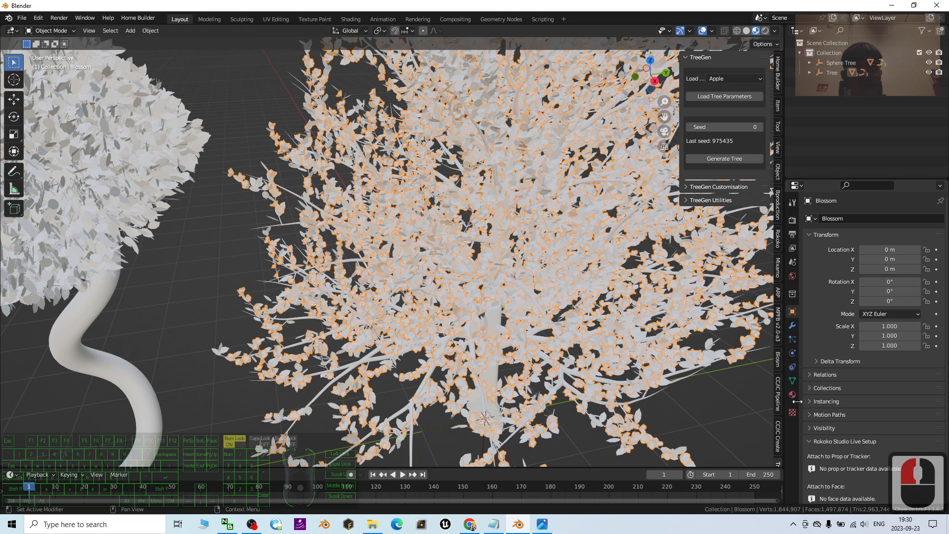
{"action": "left_click", "coordinate": [792, 379]}
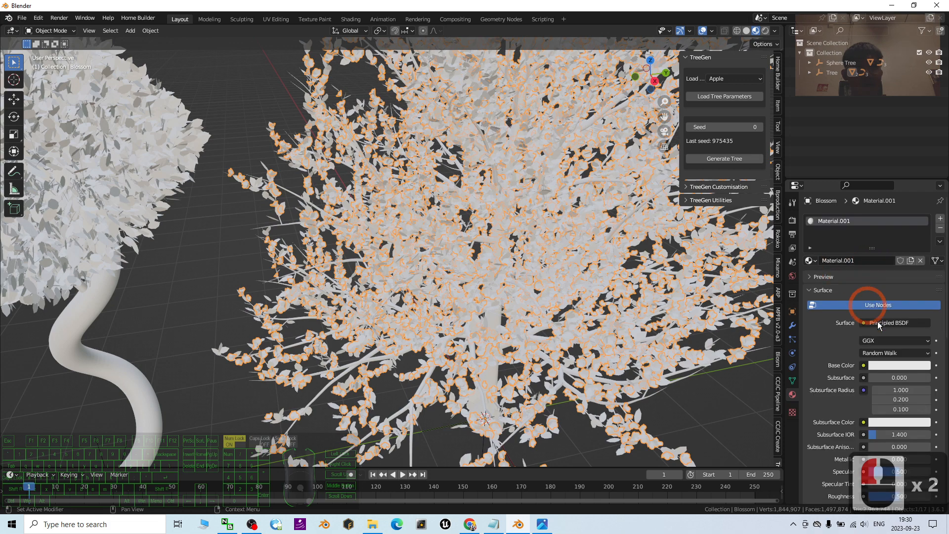
{"action": "left_click", "coordinate": [898, 365]}
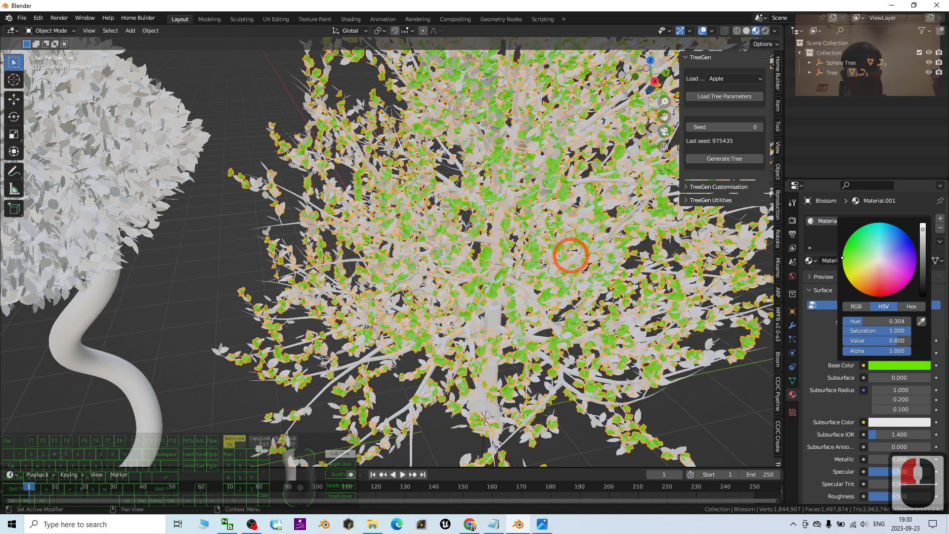
{"action": "left_click", "coordinate": [315, 166]}
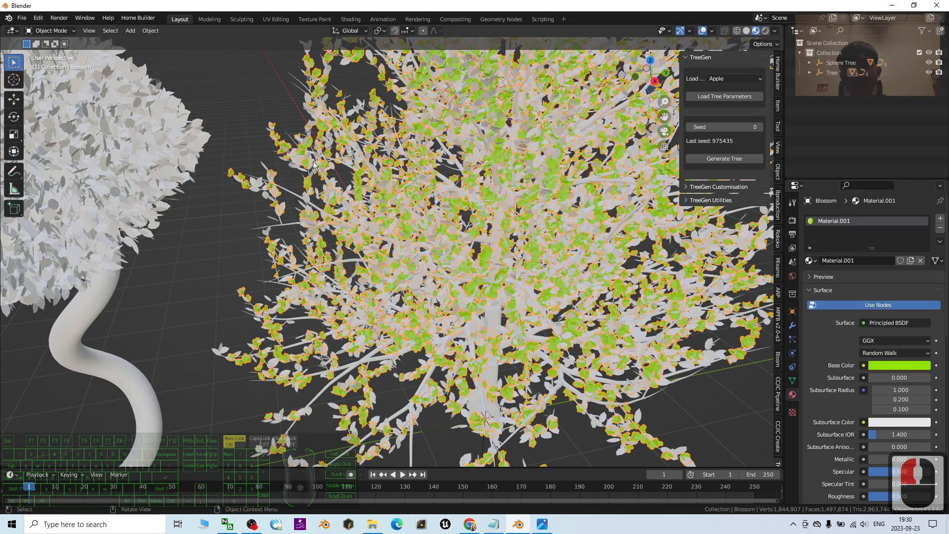
{"action": "left_click", "coordinate": [294, 165]}
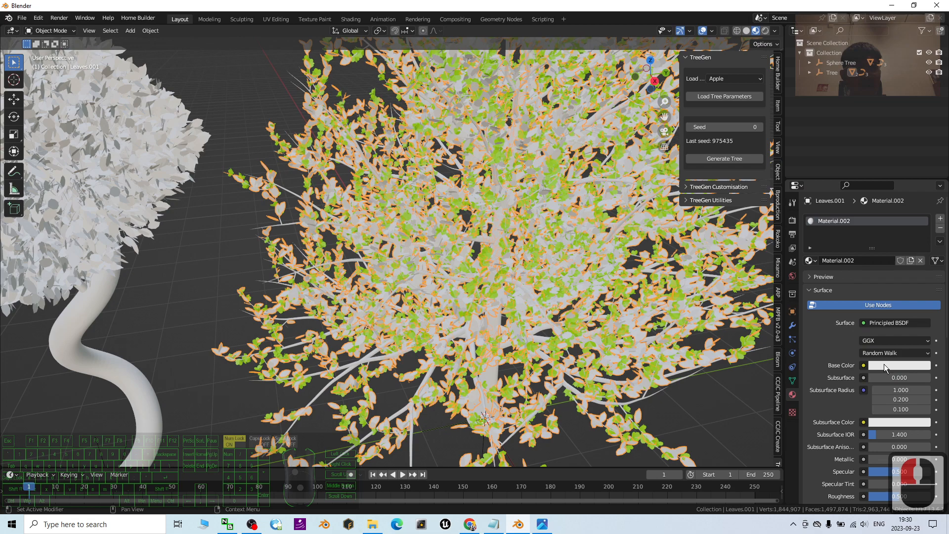
{"action": "left_click", "coordinate": [899, 365]}
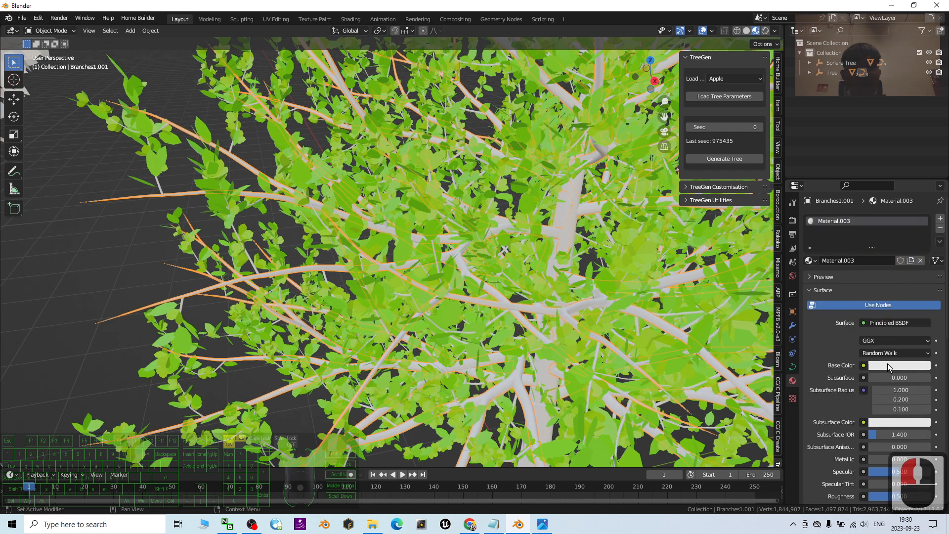
- Give the trunk and Branches2.001 new materials with a dark brown base colour
{"action": "left_click", "coordinate": [898, 364]}
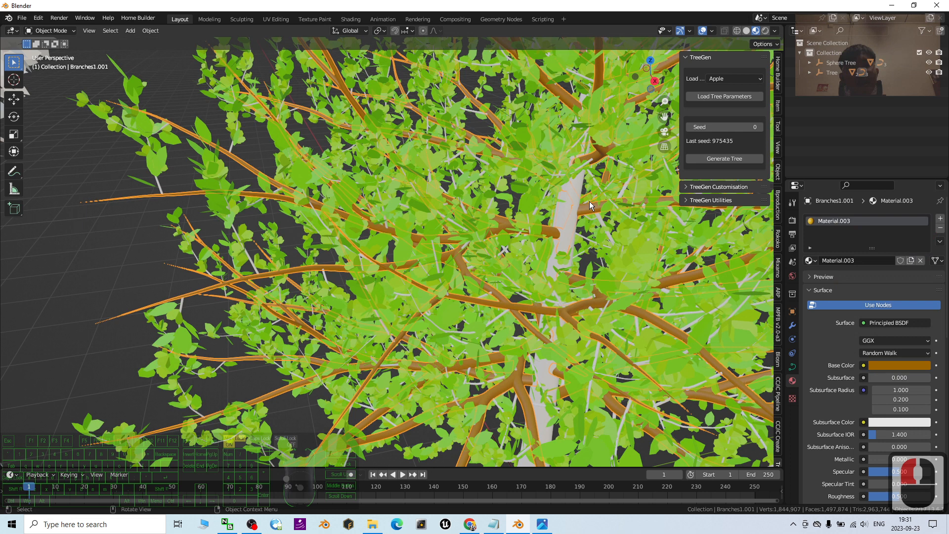
{"action": "left_click", "coordinate": [878, 260]}
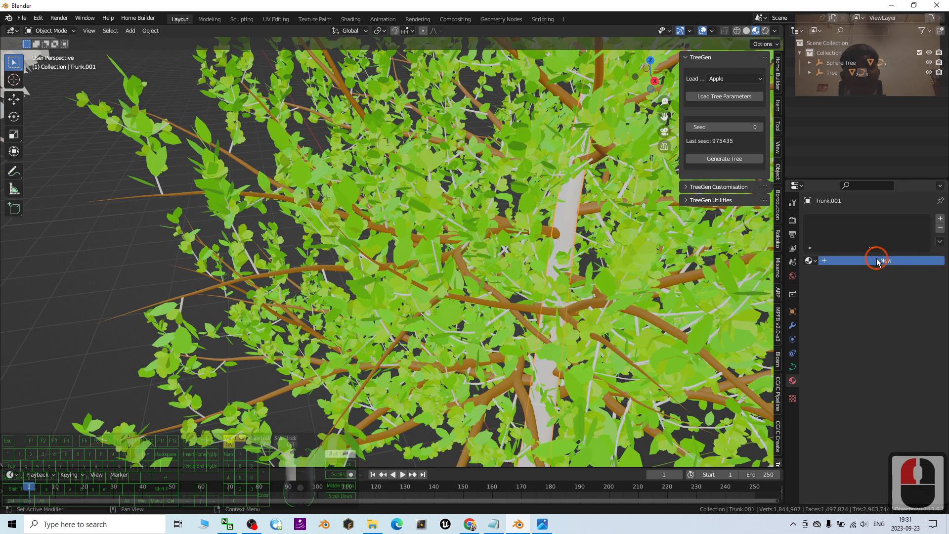
{"action": "left_click", "coordinate": [883, 260]}
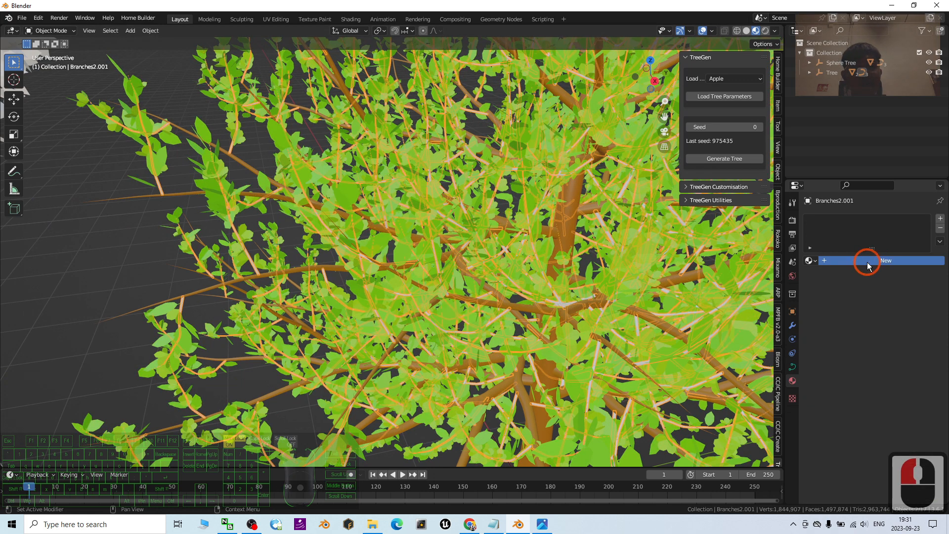
{"action": "left_click", "coordinate": [885, 260]}
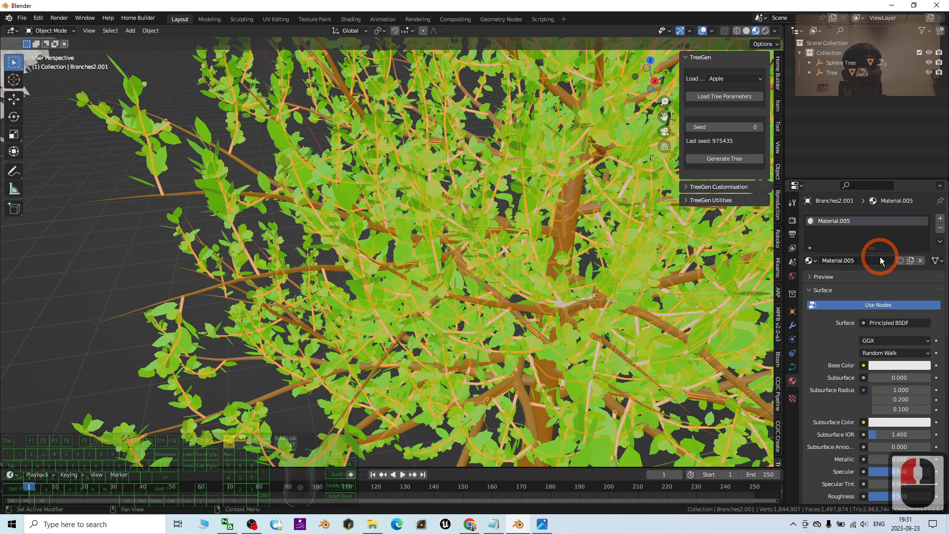
{"action": "left_click", "coordinate": [898, 365]}
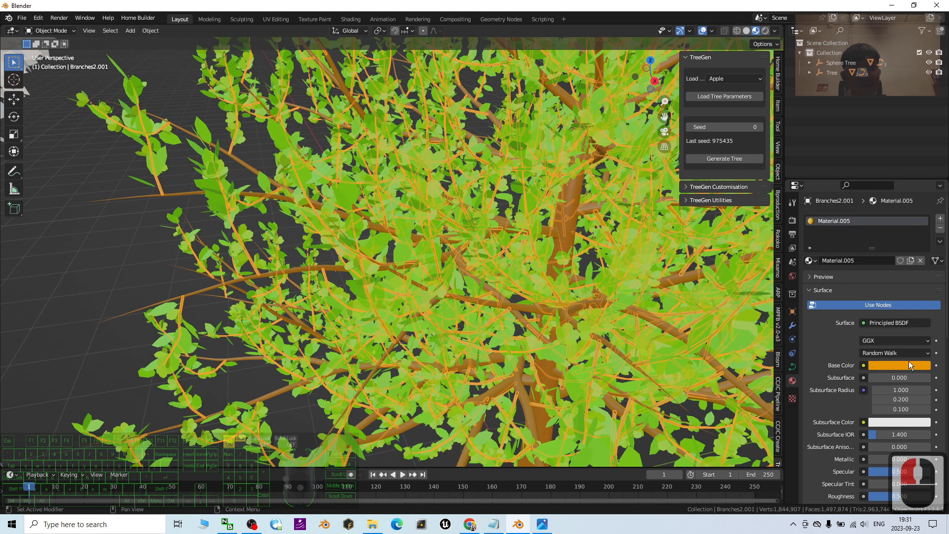
{"action": "left_click", "coordinate": [899, 365]}
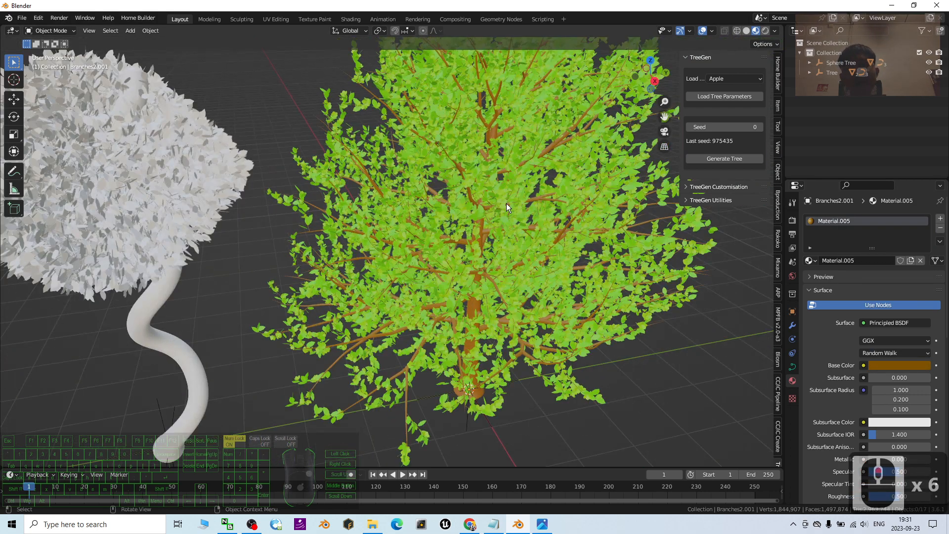
- Add a new green base-colour material to the sphere tree's leaves
{"action": "scroll", "scroll_direction": "up", "scroll_amount": 3}
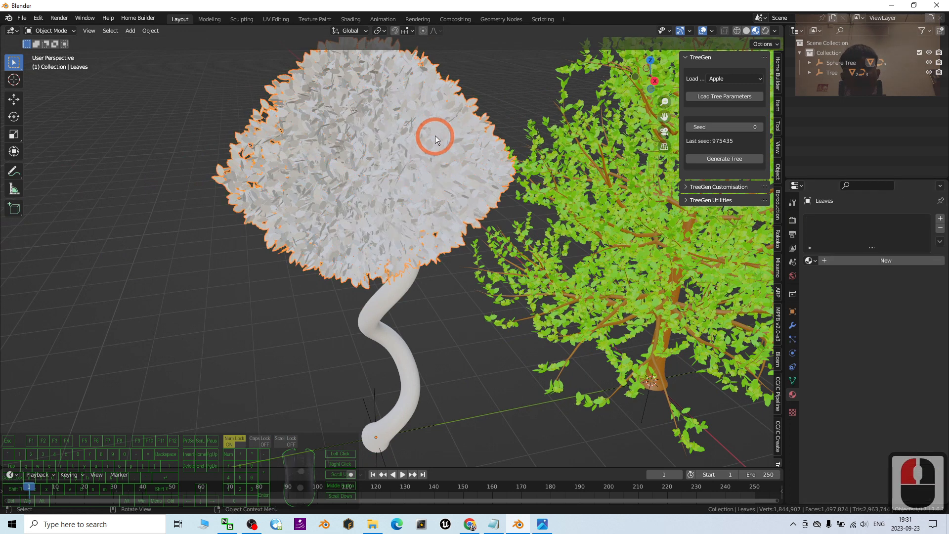
{"action": "left_click", "coordinate": [405, 166]}
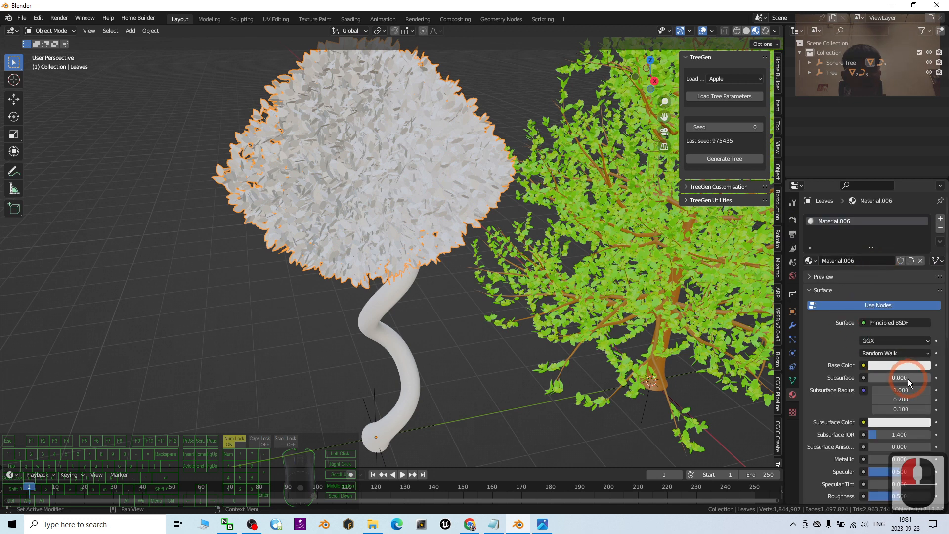
{"action": "left_click", "coordinate": [899, 365]}
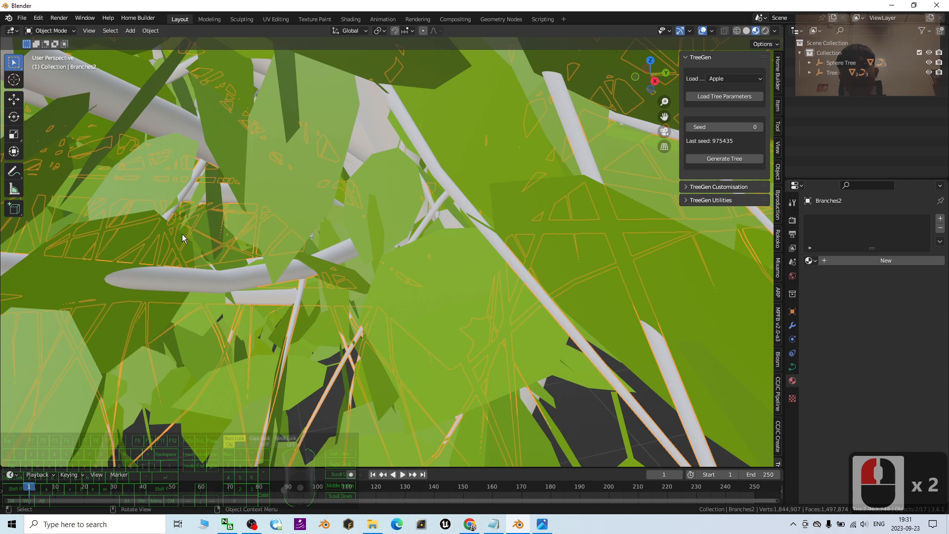
{"action": "left_click_drag", "start_coordinate": [182, 237], "coordinate": [396, 245]}
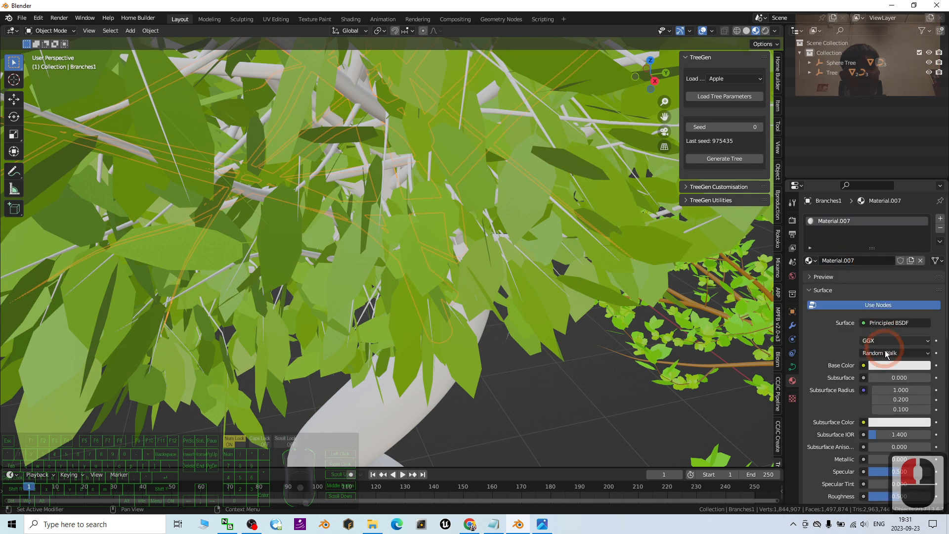
- Give the sphere tree's branches and trunk new brown materials
{"action": "left_click", "coordinate": [900, 364]}
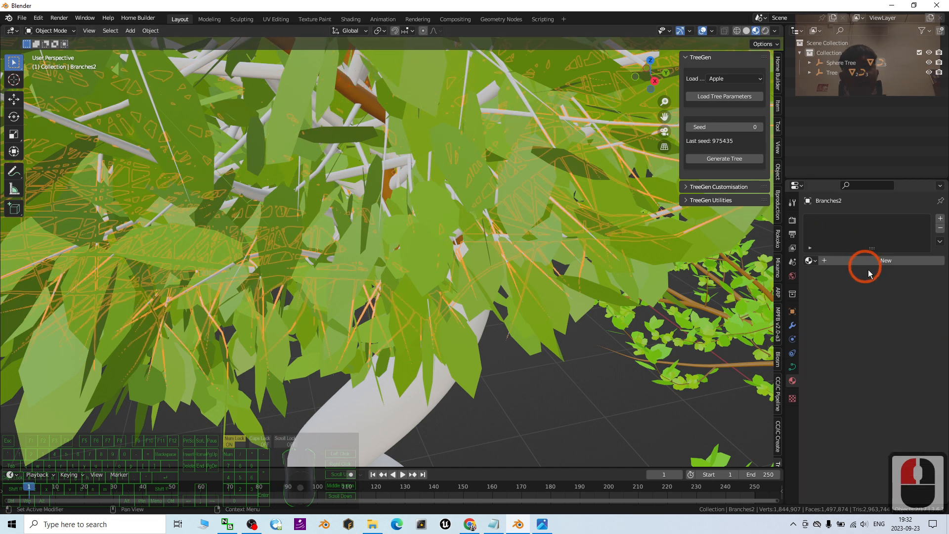
{"action": "left_click", "coordinate": [886, 261]}
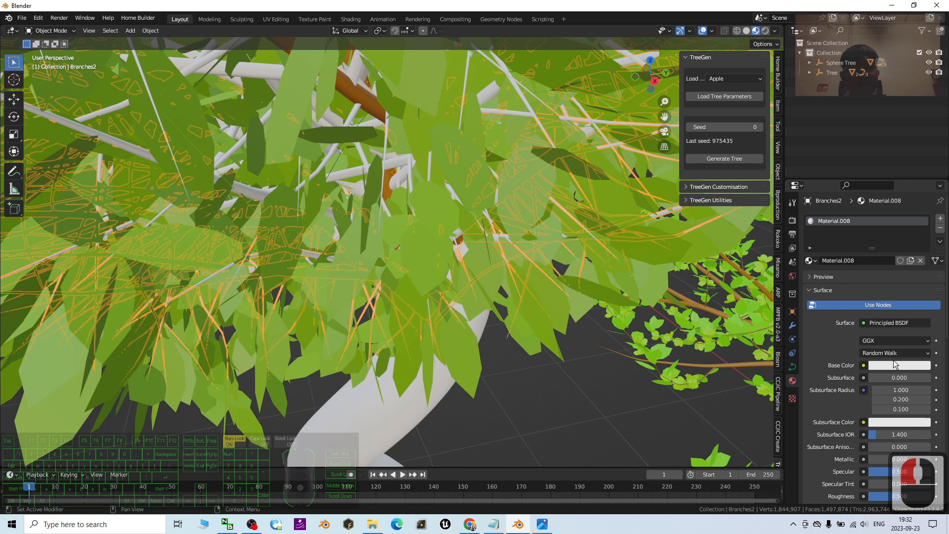
{"action": "left_click", "coordinate": [899, 364]}
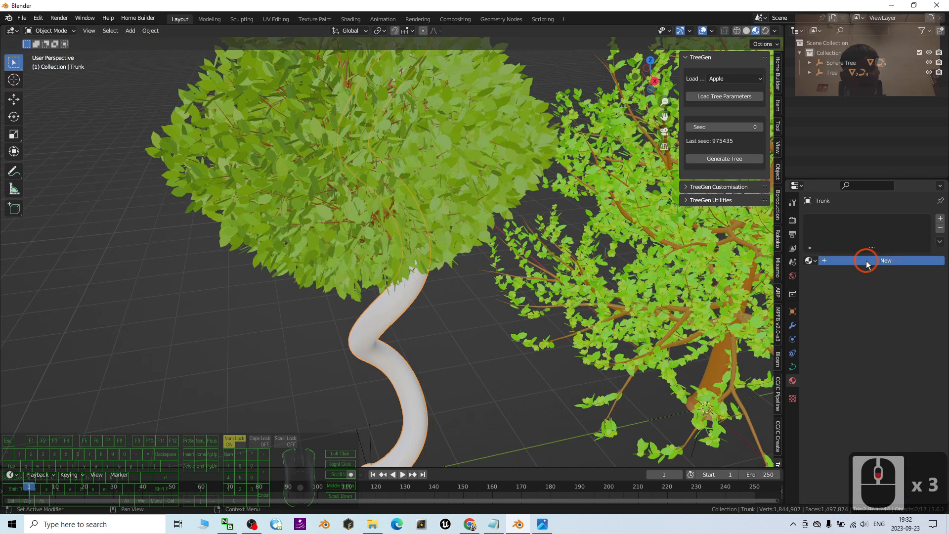
{"action": "left_click", "coordinate": [885, 260]}
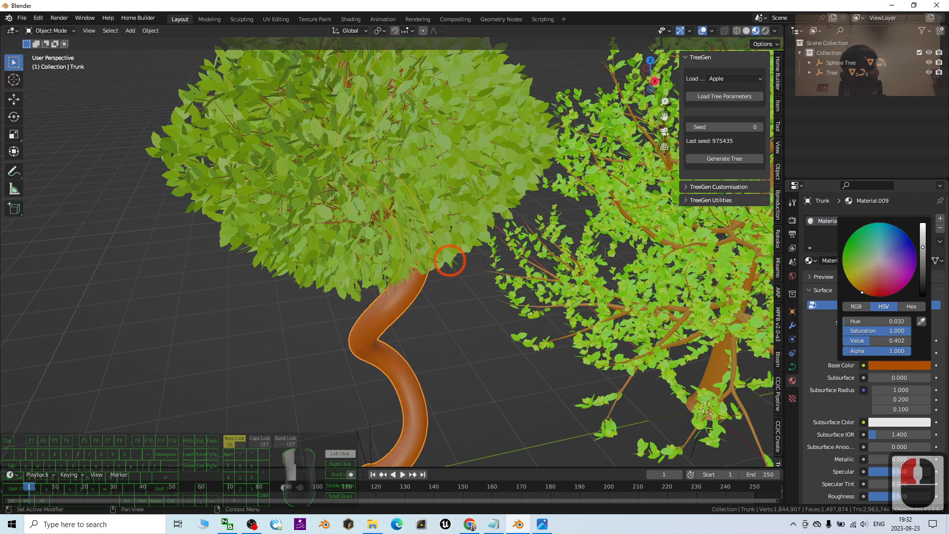
{"action": "left_click", "coordinate": [428, 345]}
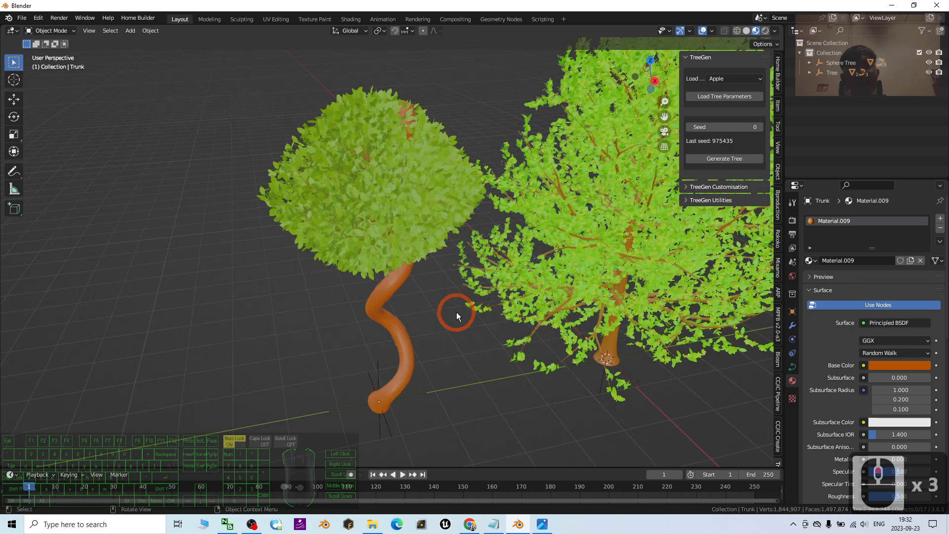
{"action": "left_click_drag", "start_coordinate": [457, 314], "coordinate": [409, 269]}
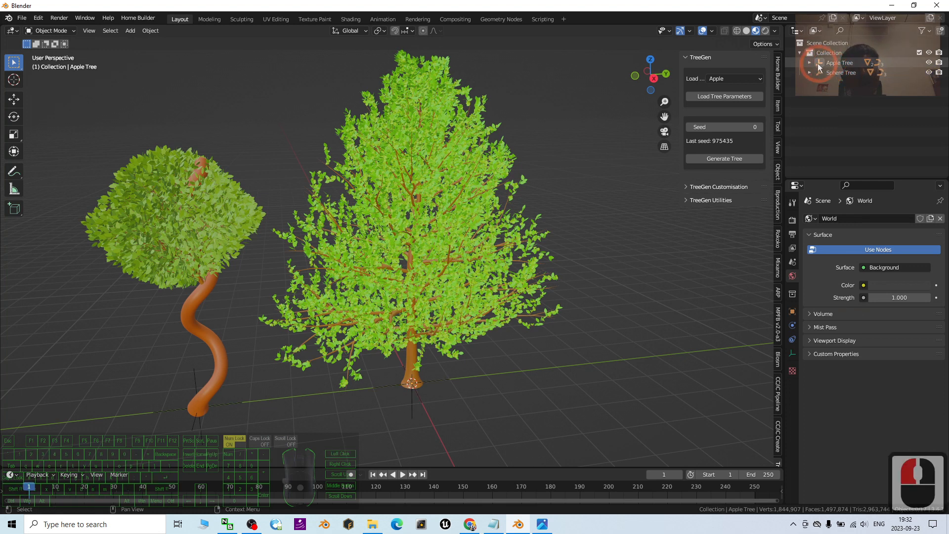
- Select the coloured Apple Tree with its parts in the Outliner and duplicate it
{"action": "left_click", "coordinate": [811, 62]}
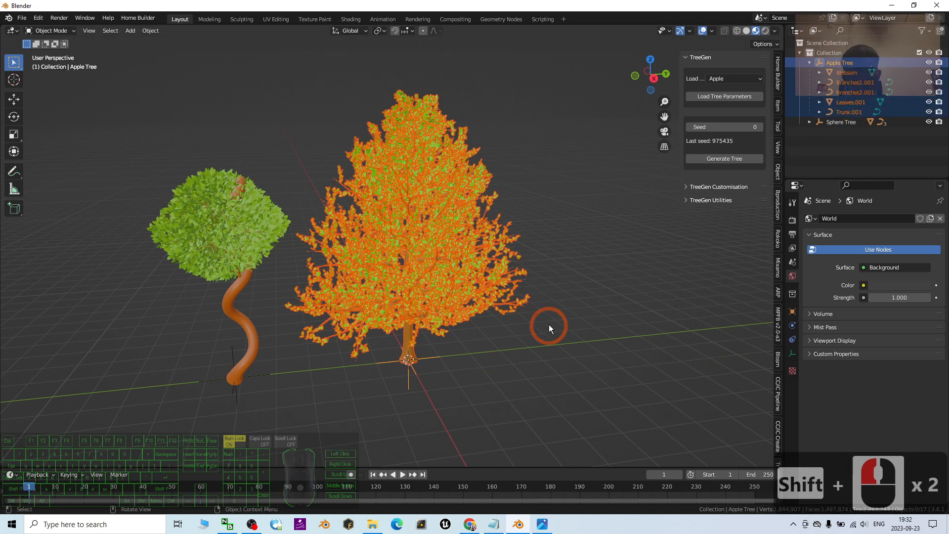
{"action": "key", "text": "ctrl+v"}
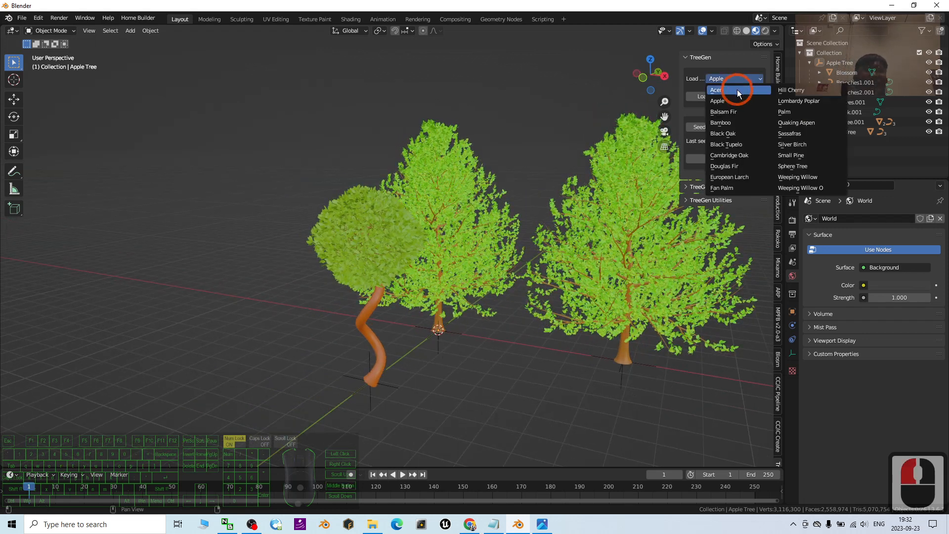
{"action": "mouse_move", "coordinate": [729, 155]}
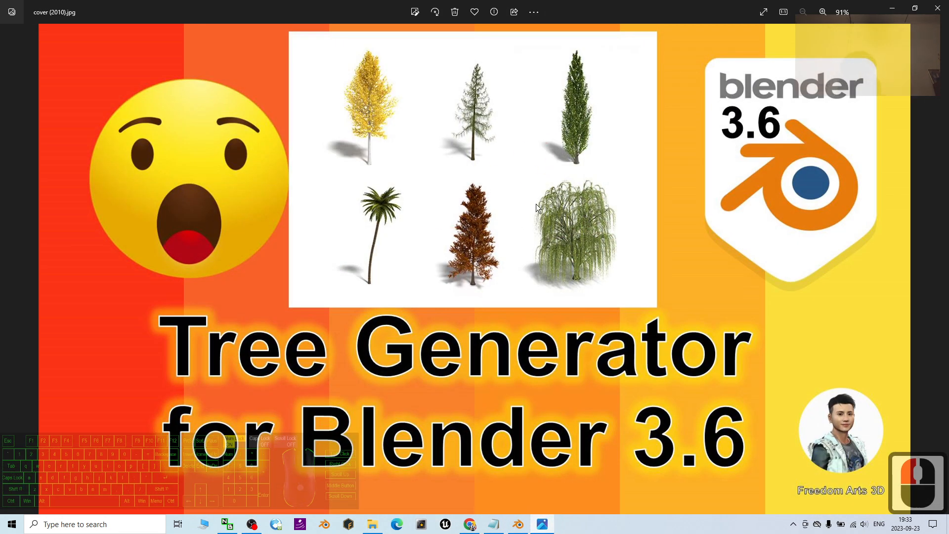
{"action": "mouse_move", "coordinate": [865, 5]}
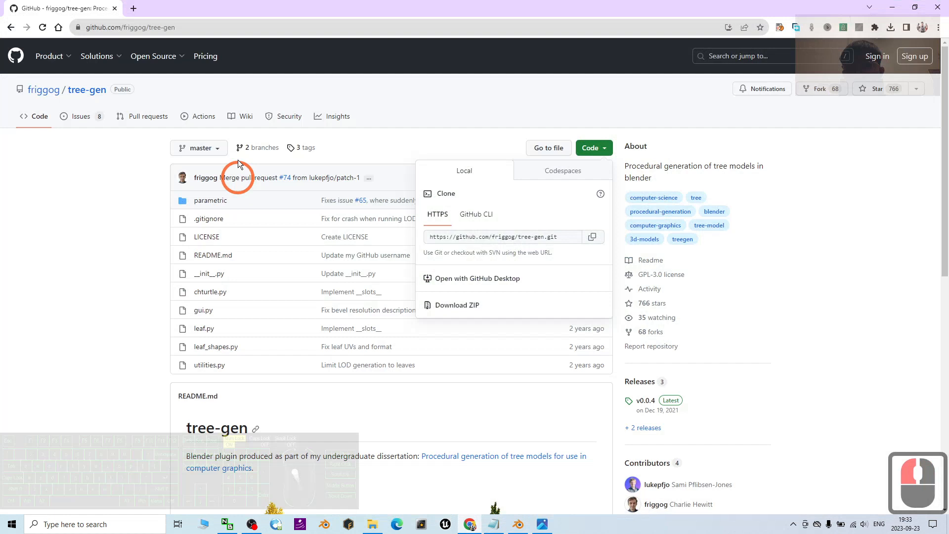
- Bring the Tree Generator for Blender 3.6 cover image back up in Photos
{"action": "left_click", "coordinate": [236, 177]}
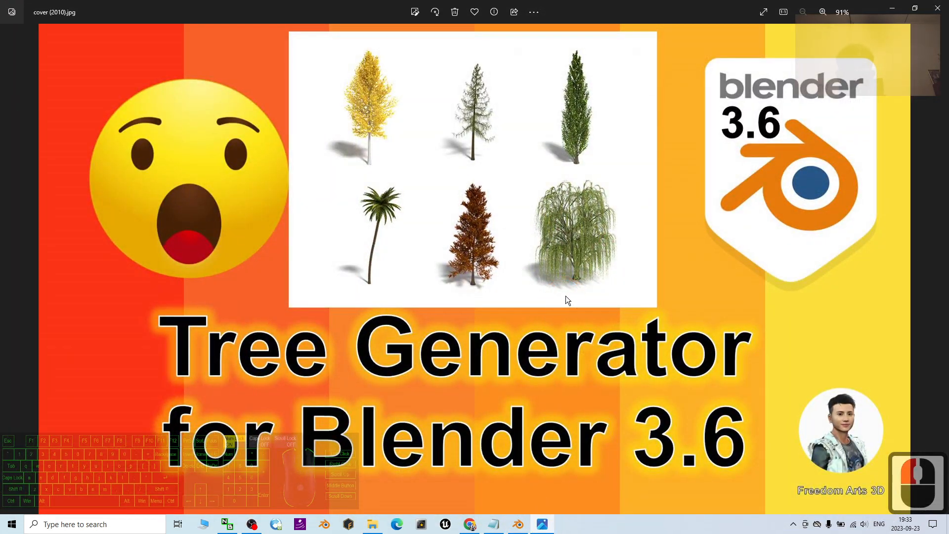
{"action": "mouse_move", "coordinate": [460, 315]}
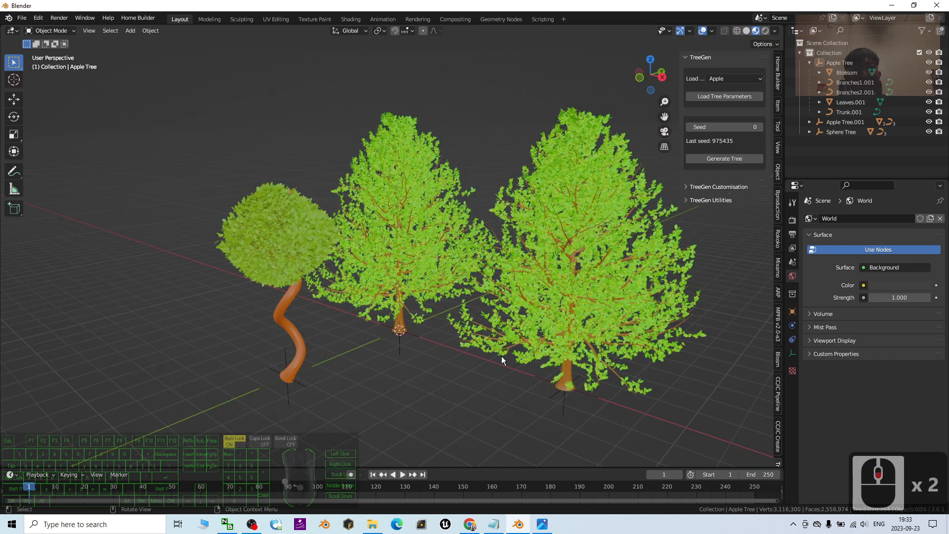
- Place the apple copy behind the sphere tree, load the Bamboo preset, and colour its stalks green
{"action": "left_click", "coordinate": [855, 92]}
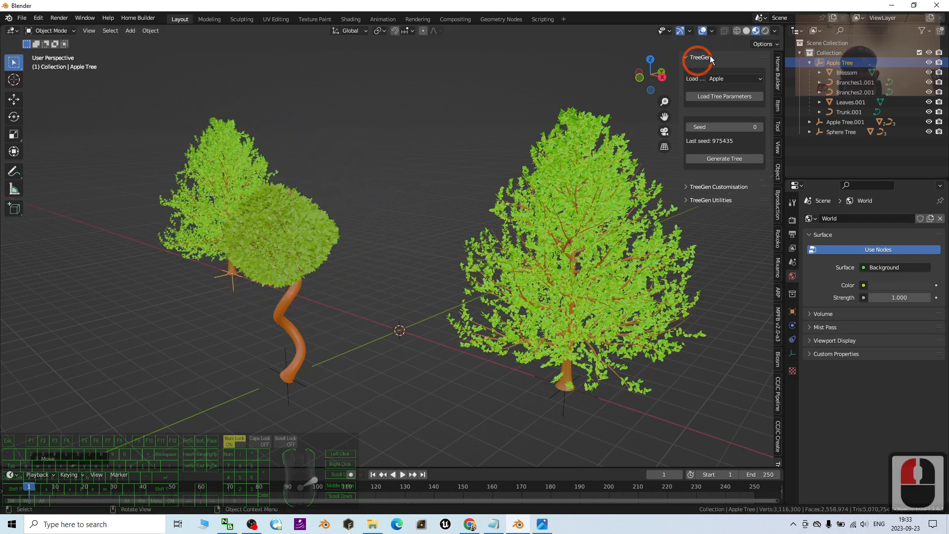
{"action": "left_click", "coordinate": [733, 78]}
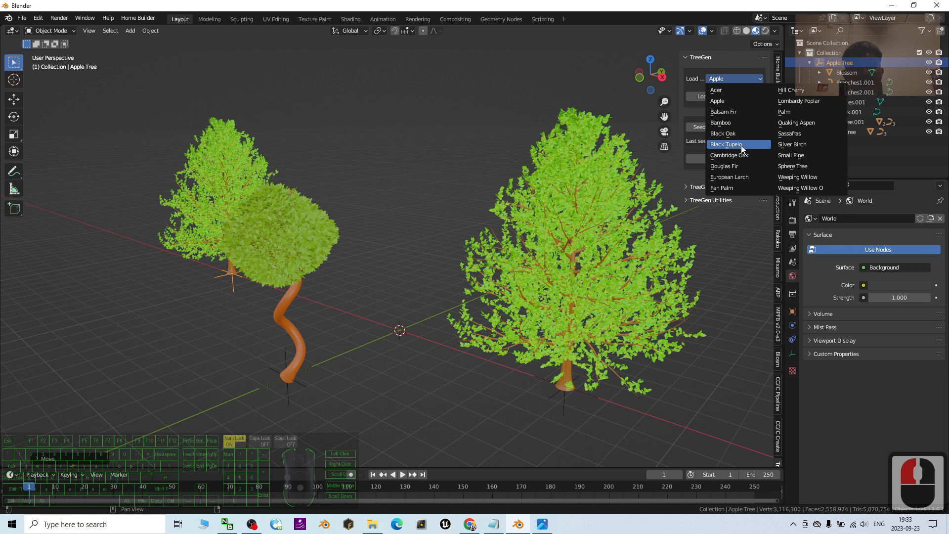
{"action": "left_click", "coordinate": [721, 122]}
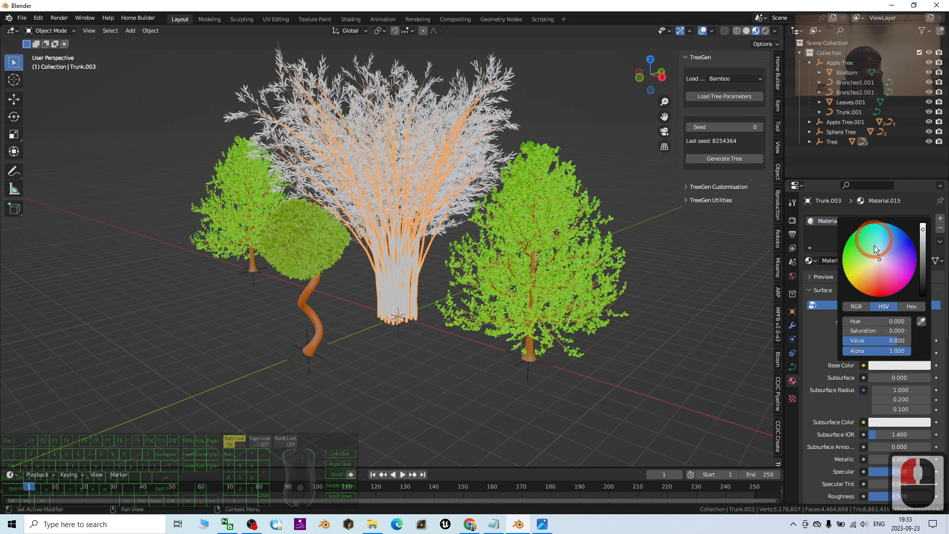
{"action": "left_click", "coordinate": [878, 240]}
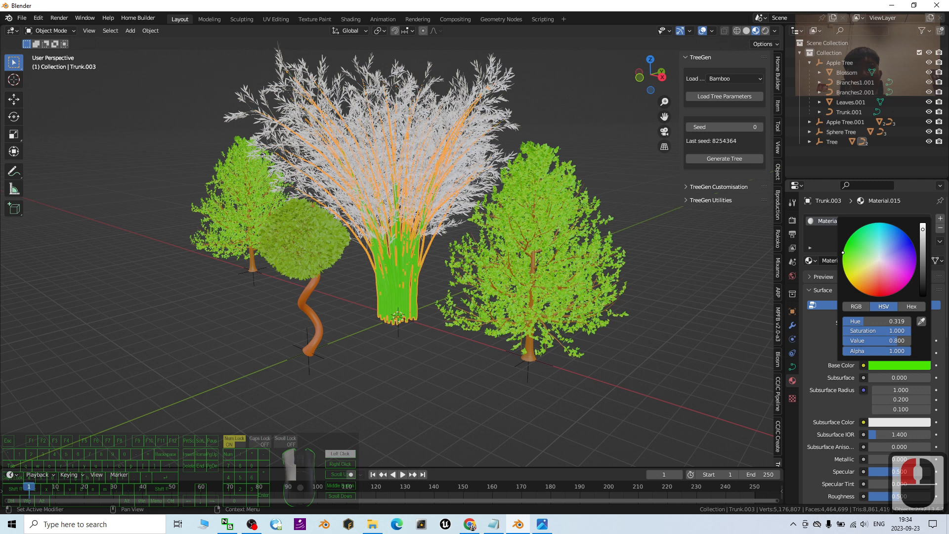
{"action": "left_click", "coordinate": [451, 130]}
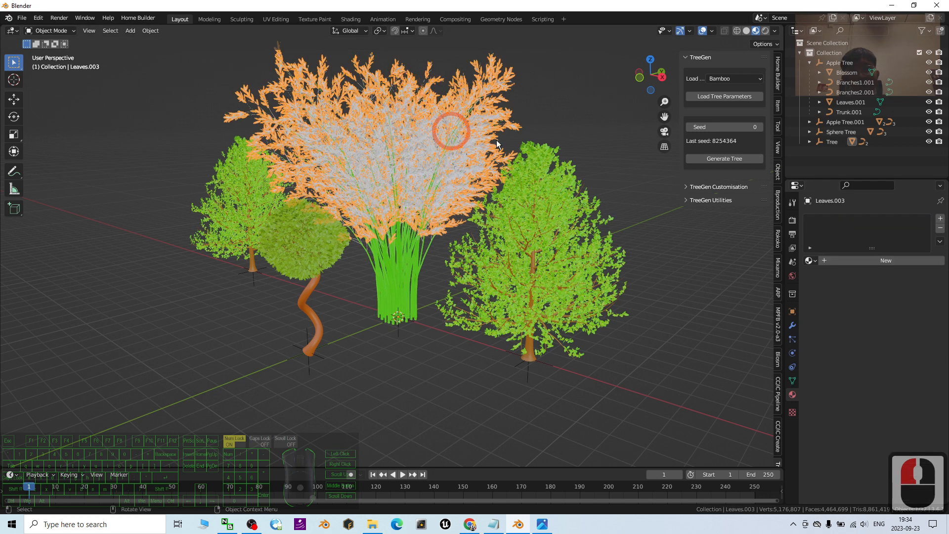